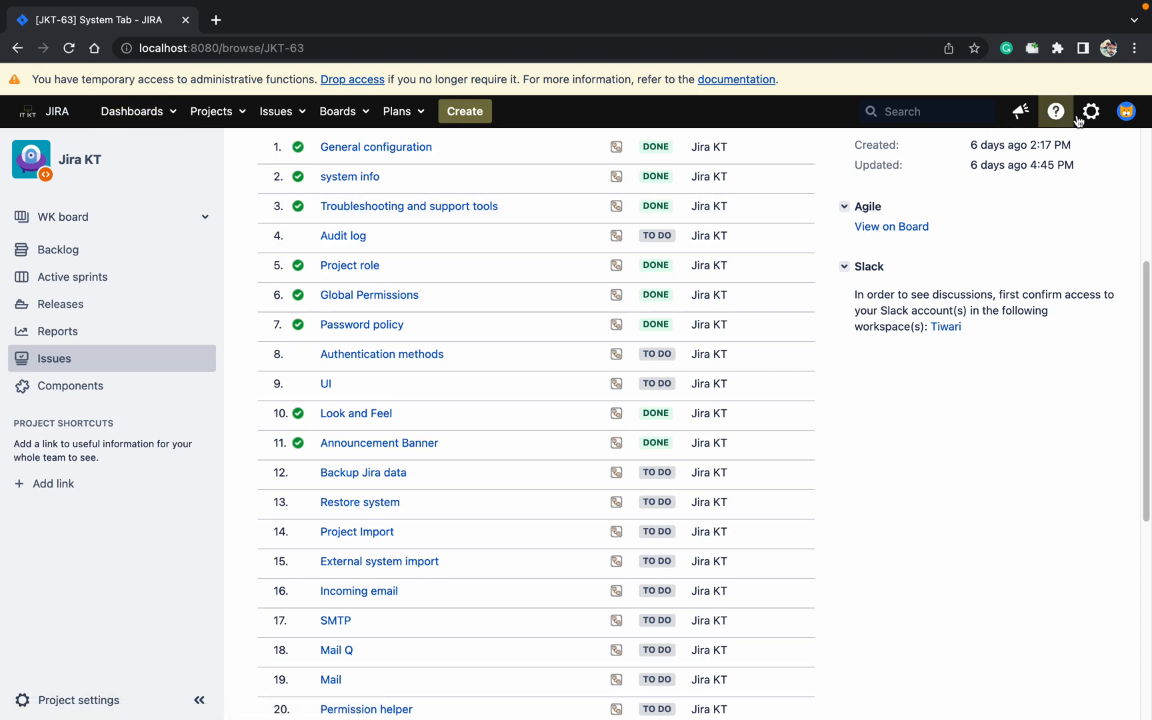
# Reach the System administration page via the gear menu, then briefly peek at the help and admin menus.
pyautogui.click(1091, 111)
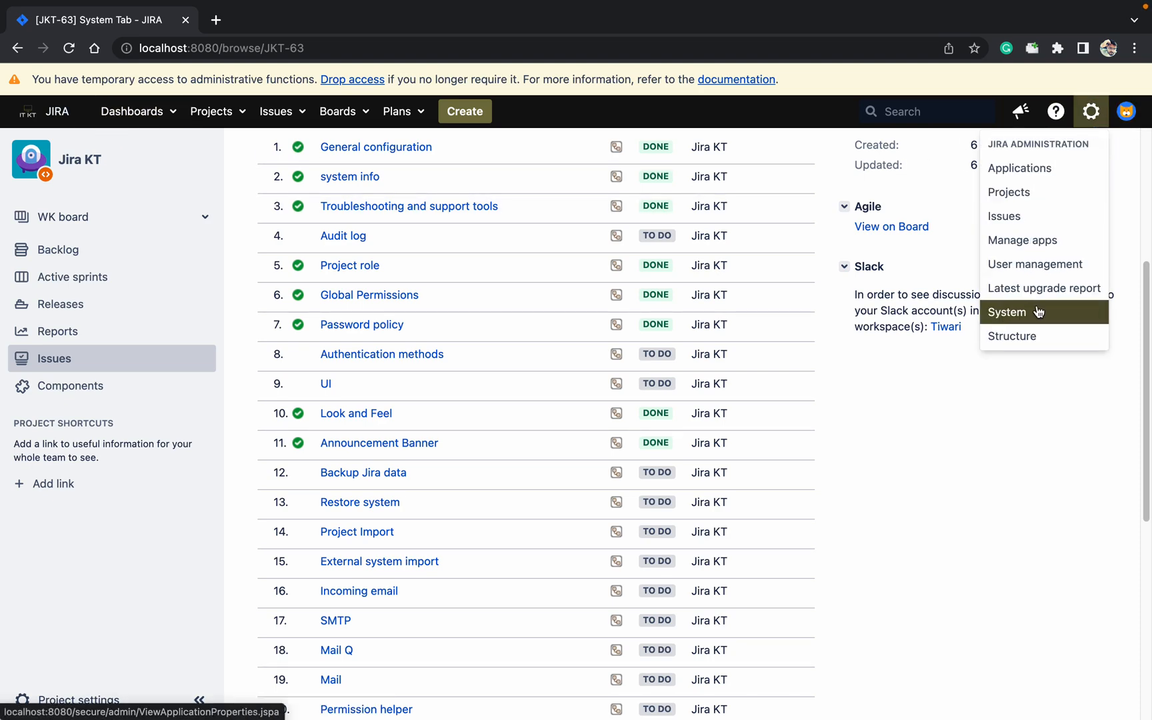
pyautogui.click(1007, 312)
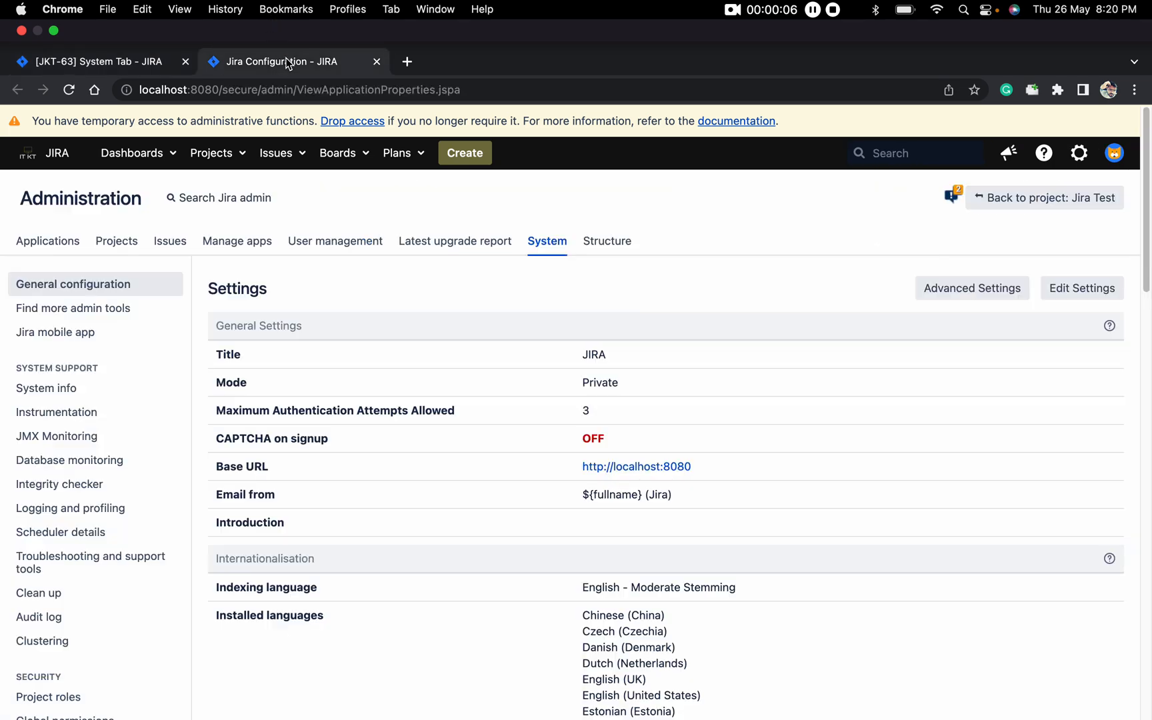
pyautogui.scroll(-3)
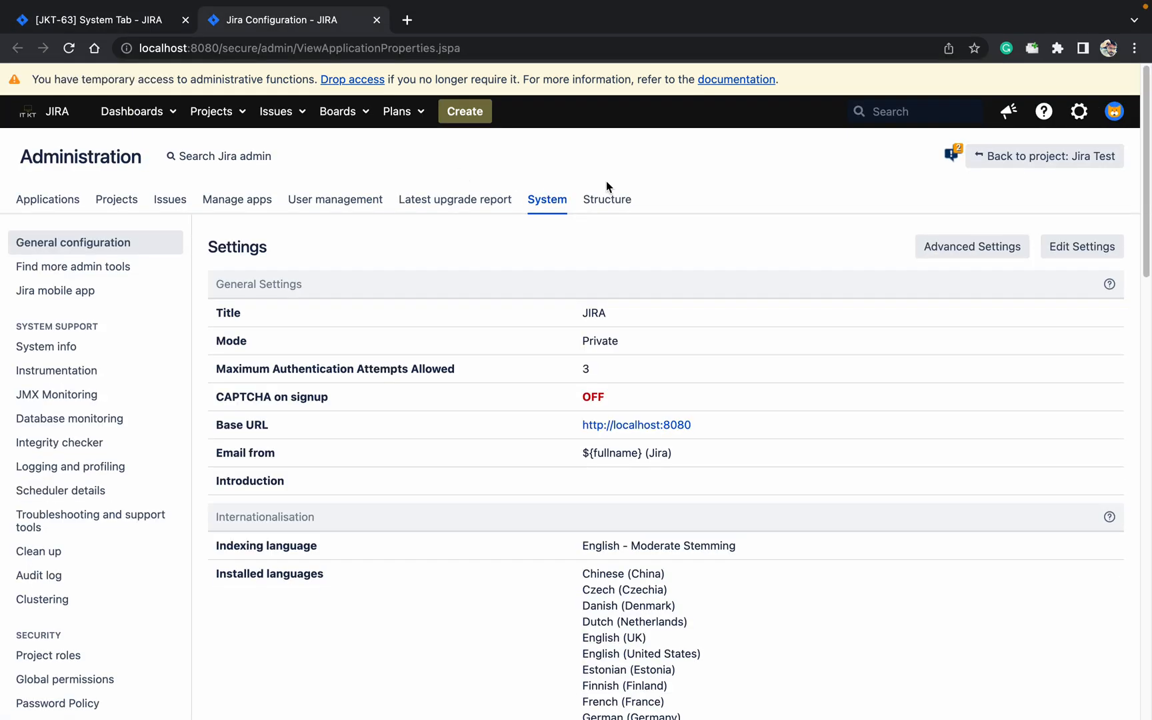
pyautogui.moveTo(705, 205)
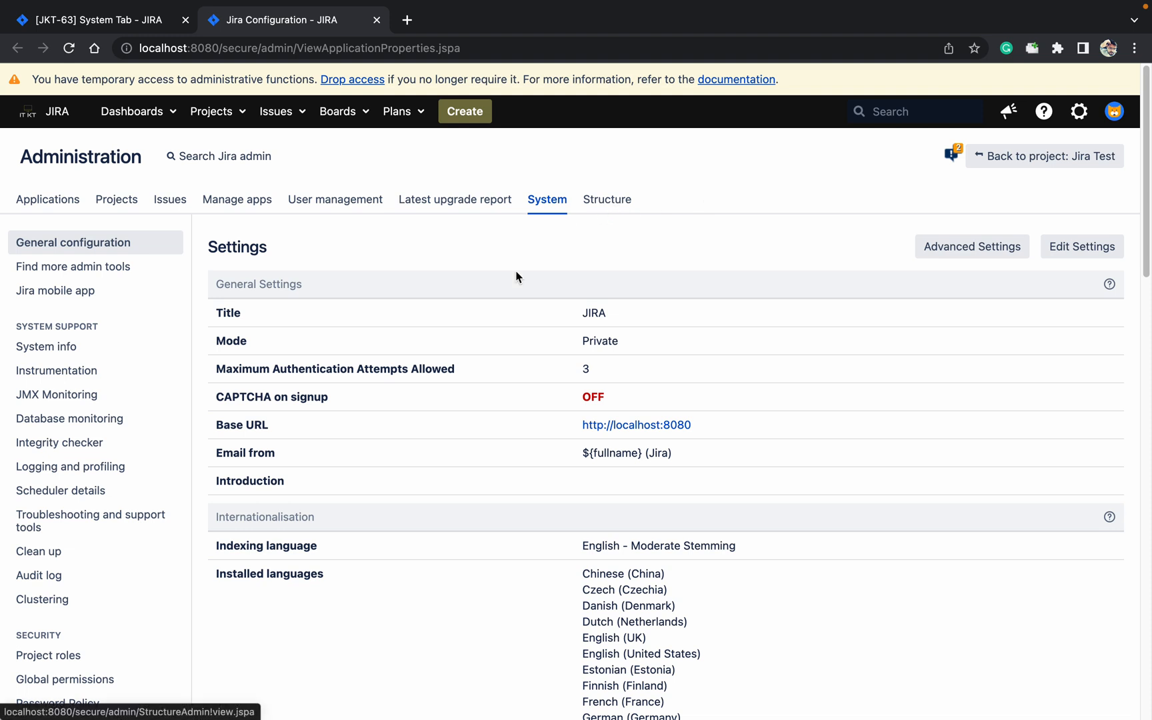
pyautogui.moveTo(1055, 124)
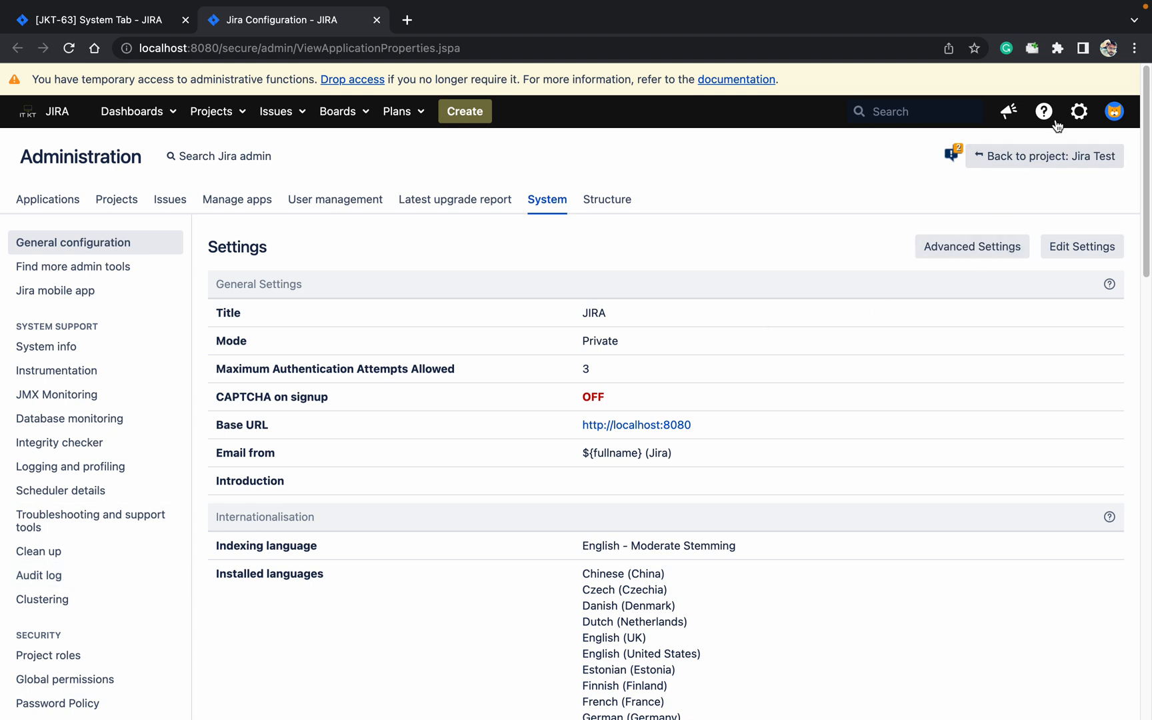
pyautogui.click(1042, 111)
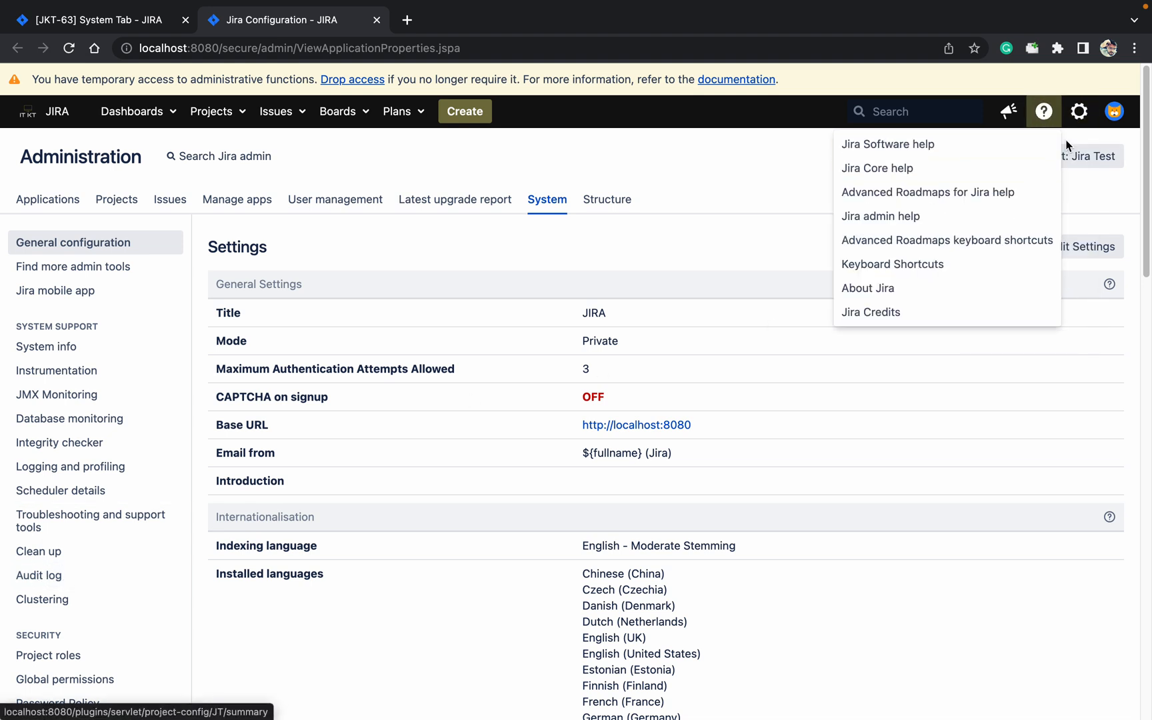
pyautogui.click(1079, 111)
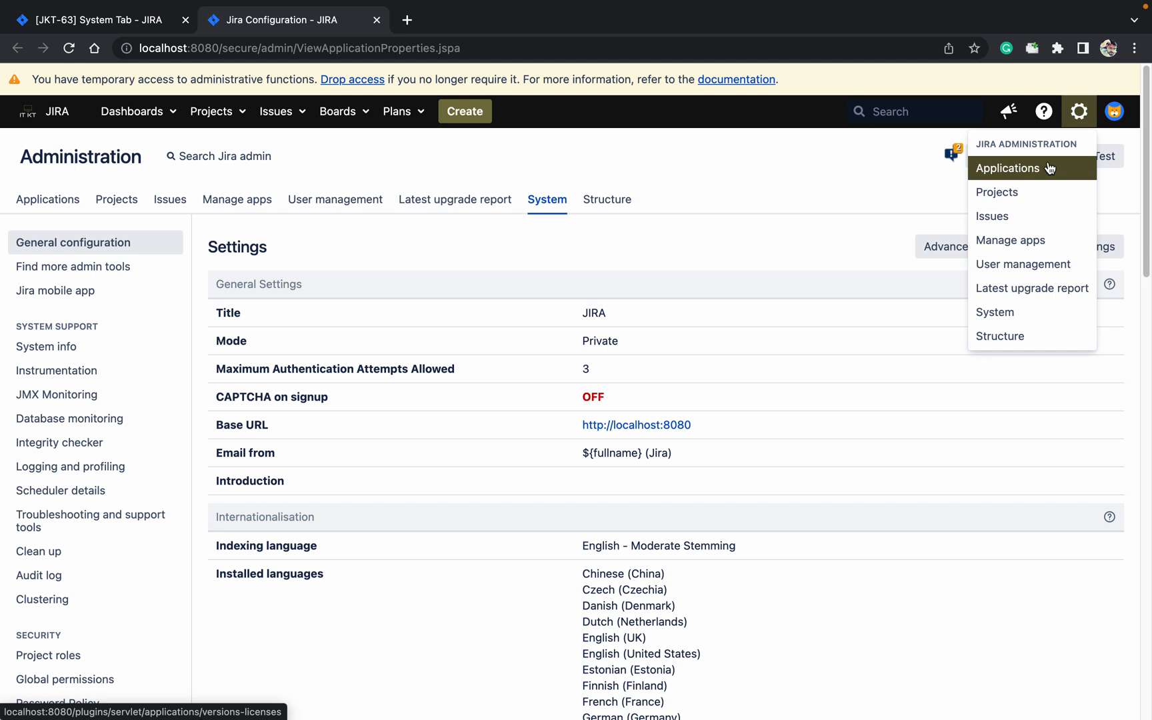
pyautogui.click(1078, 110)
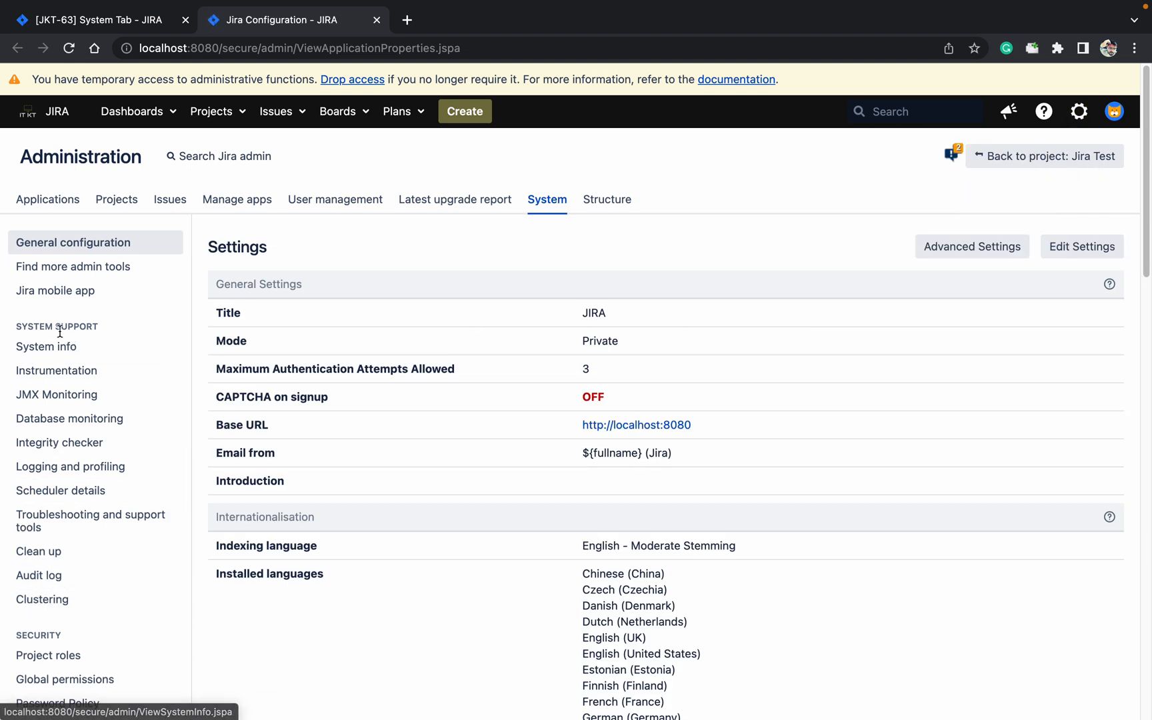
# Select Audit log under System Support in the sidebar to list recent events.
pyautogui.click(38, 575)
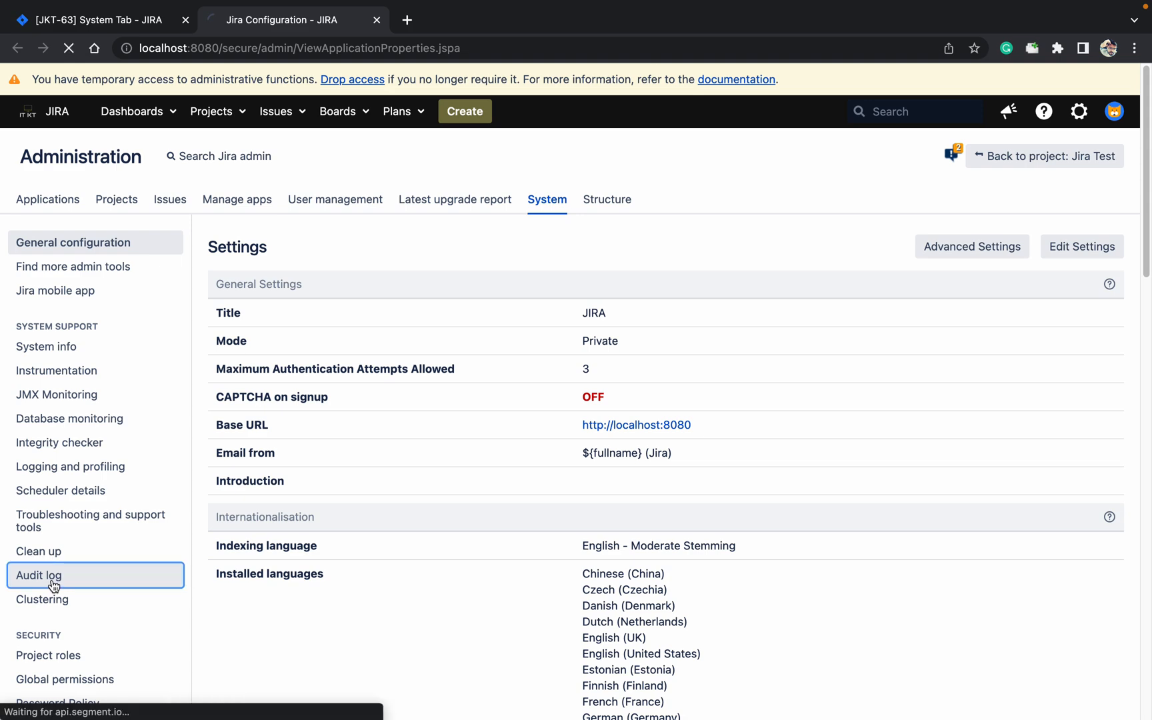
pyautogui.click(40, 575)
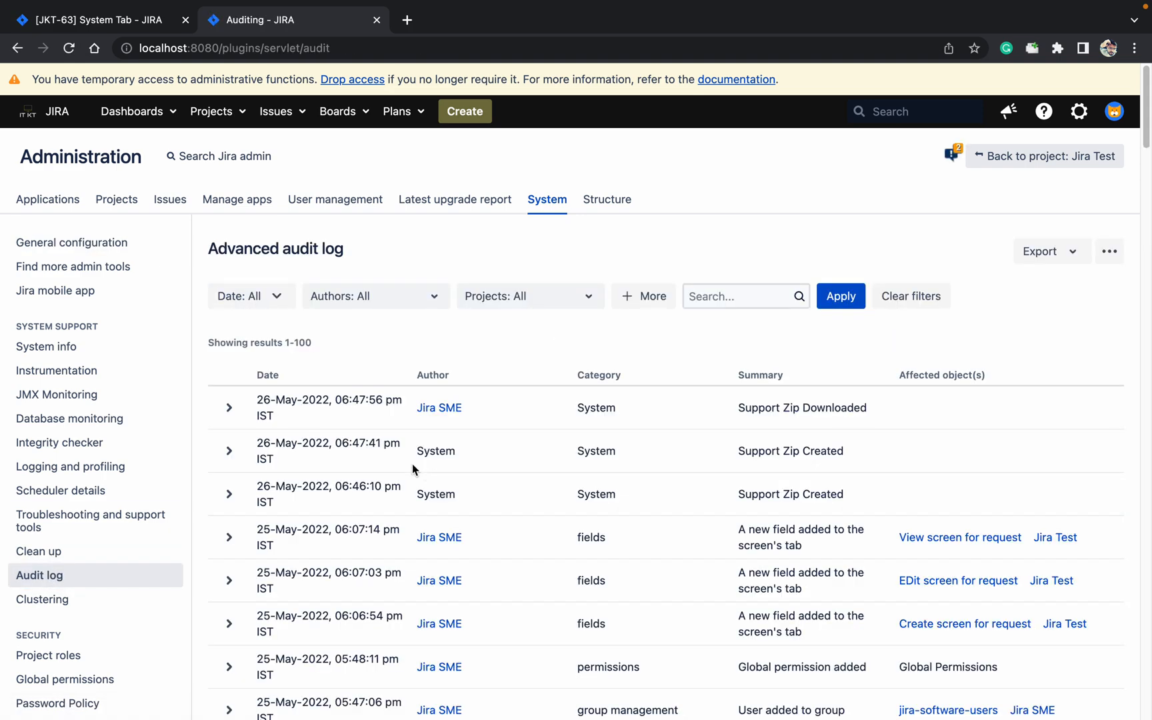
pyautogui.moveTo(739, 444)
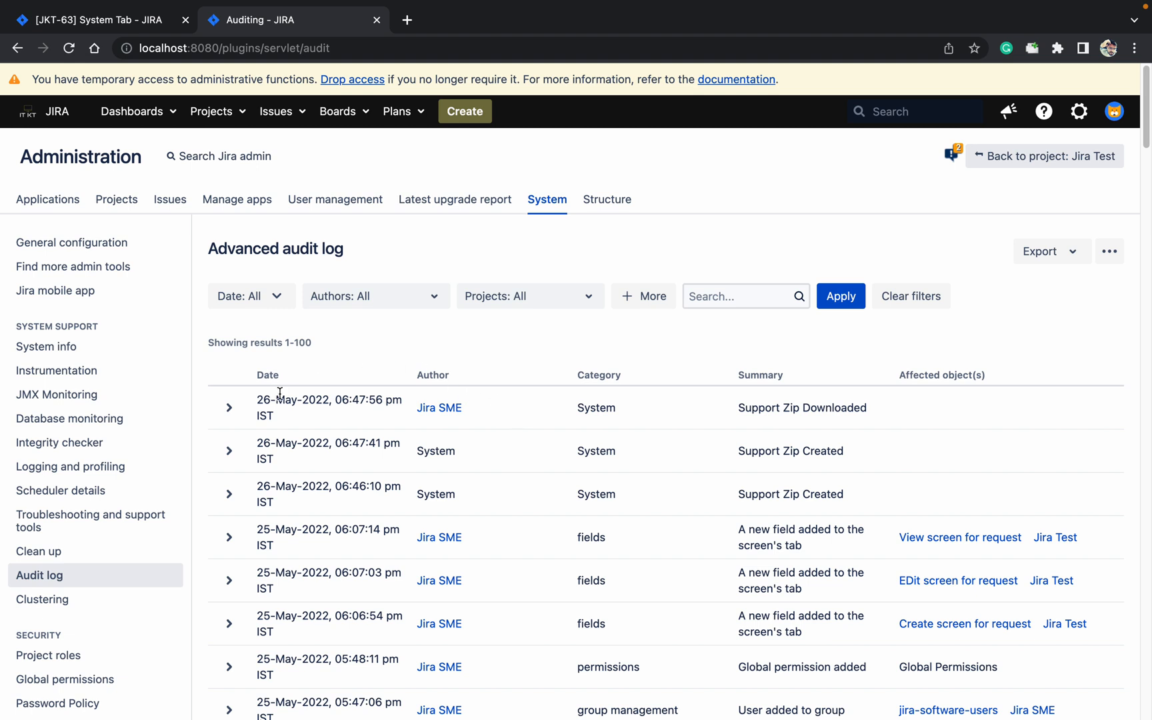
pyautogui.moveTo(437, 492)
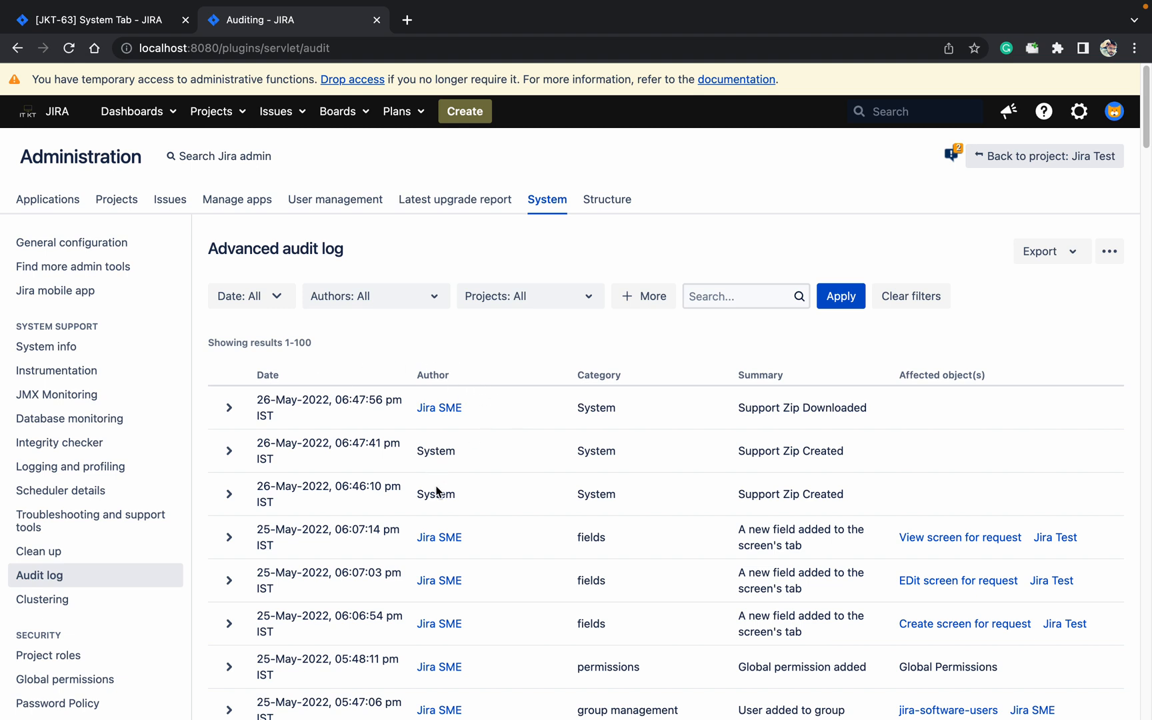
pyautogui.moveTo(844, 455)
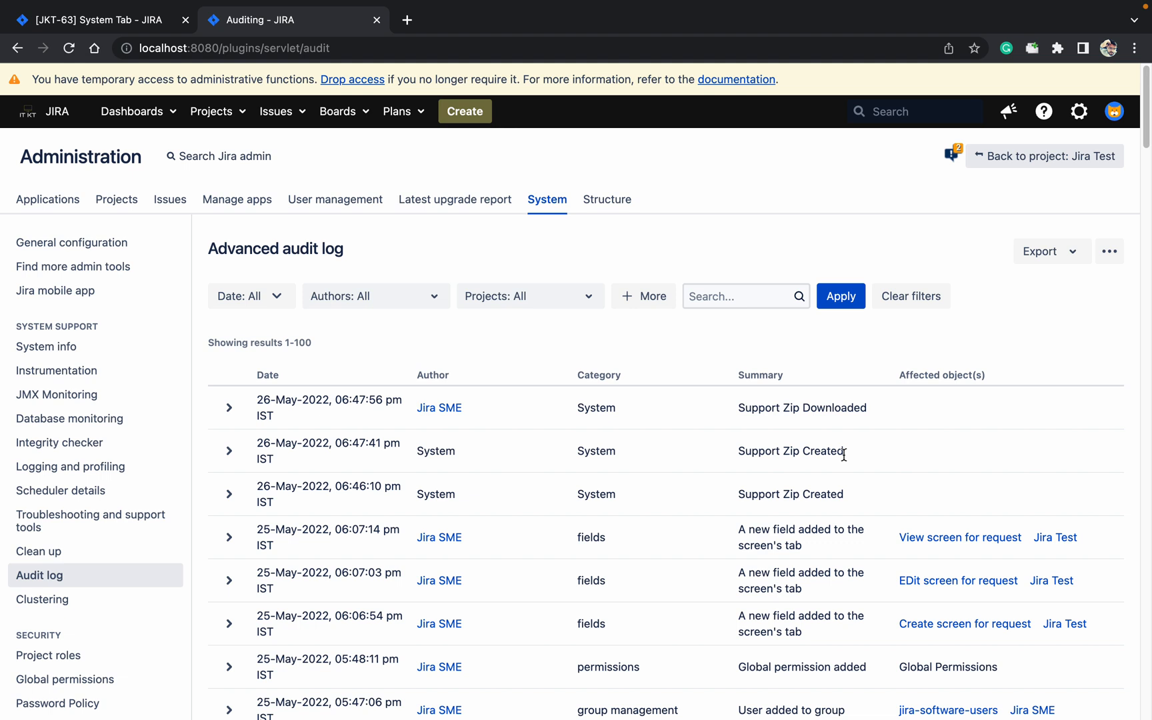
pyautogui.moveTo(768, 413)
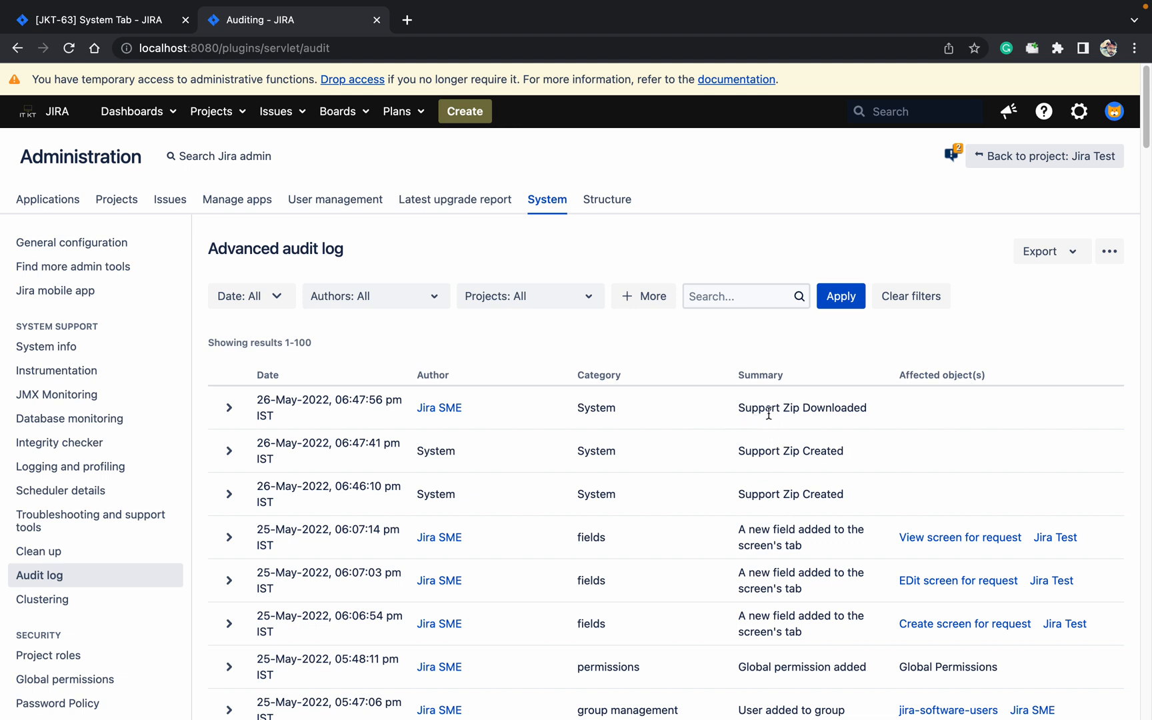
pyautogui.moveTo(727, 437)
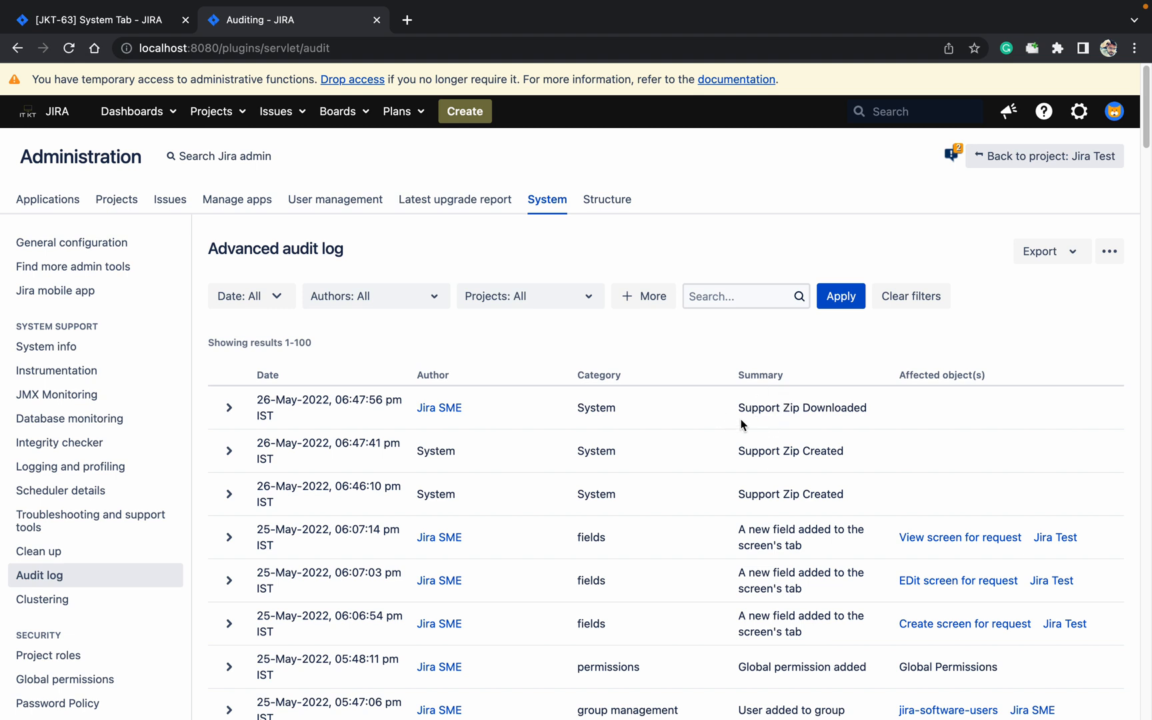
# Filter the audit log's Projects to Jira Test and scroll through the 39 matching events.
pyautogui.click(529, 296)
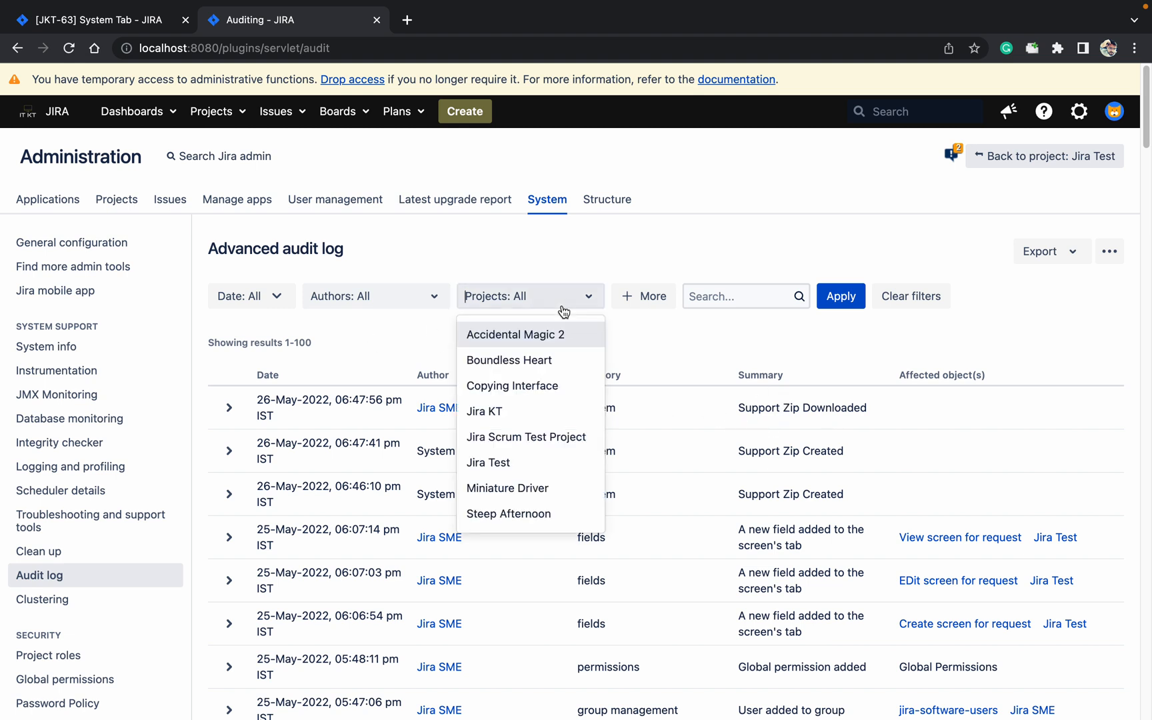
pyautogui.moveTo(487, 462)
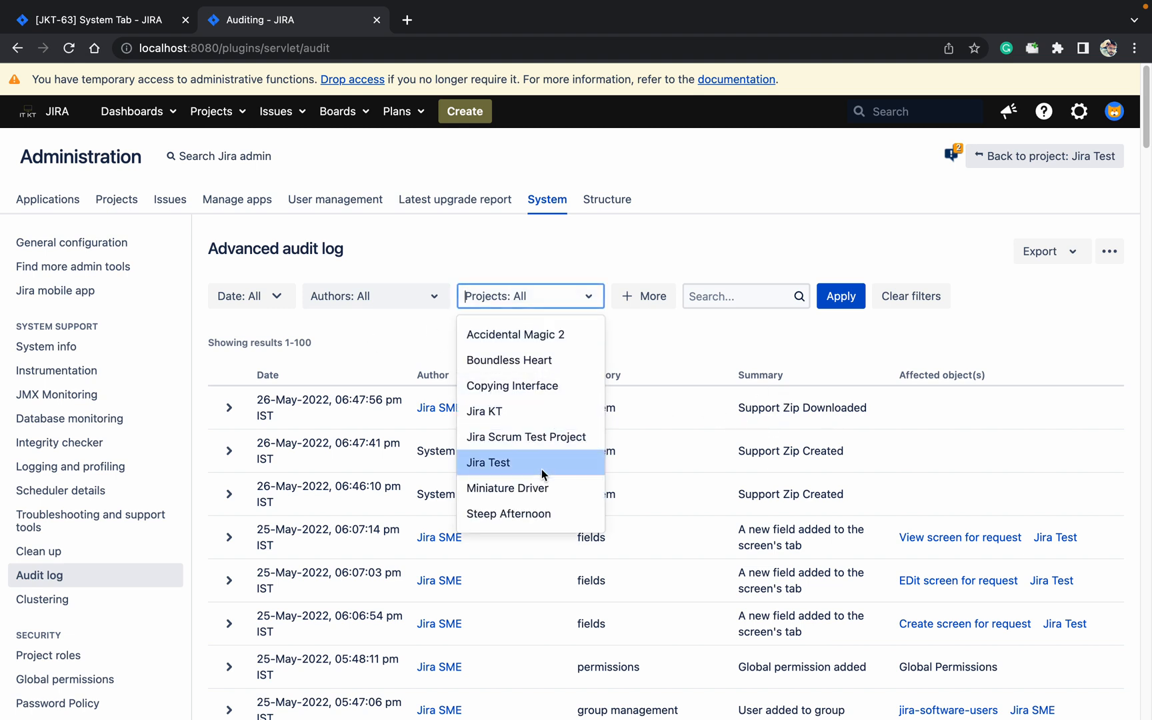
pyautogui.click(487, 462)
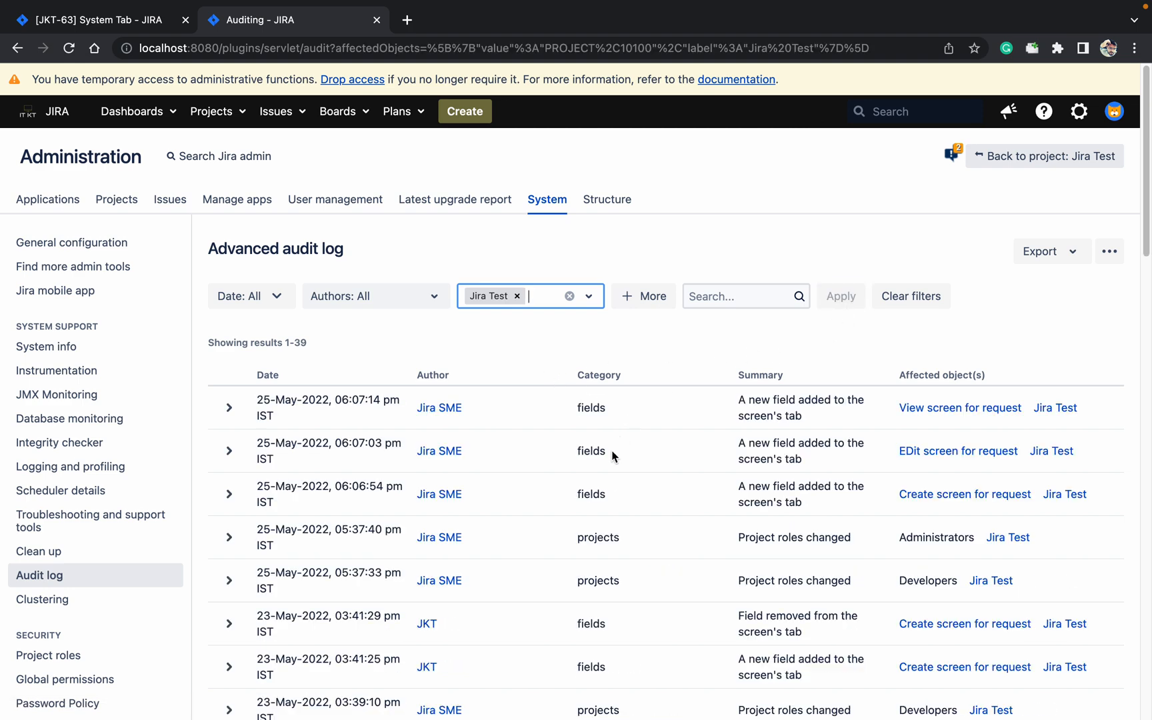
pyautogui.moveTo(502, 392)
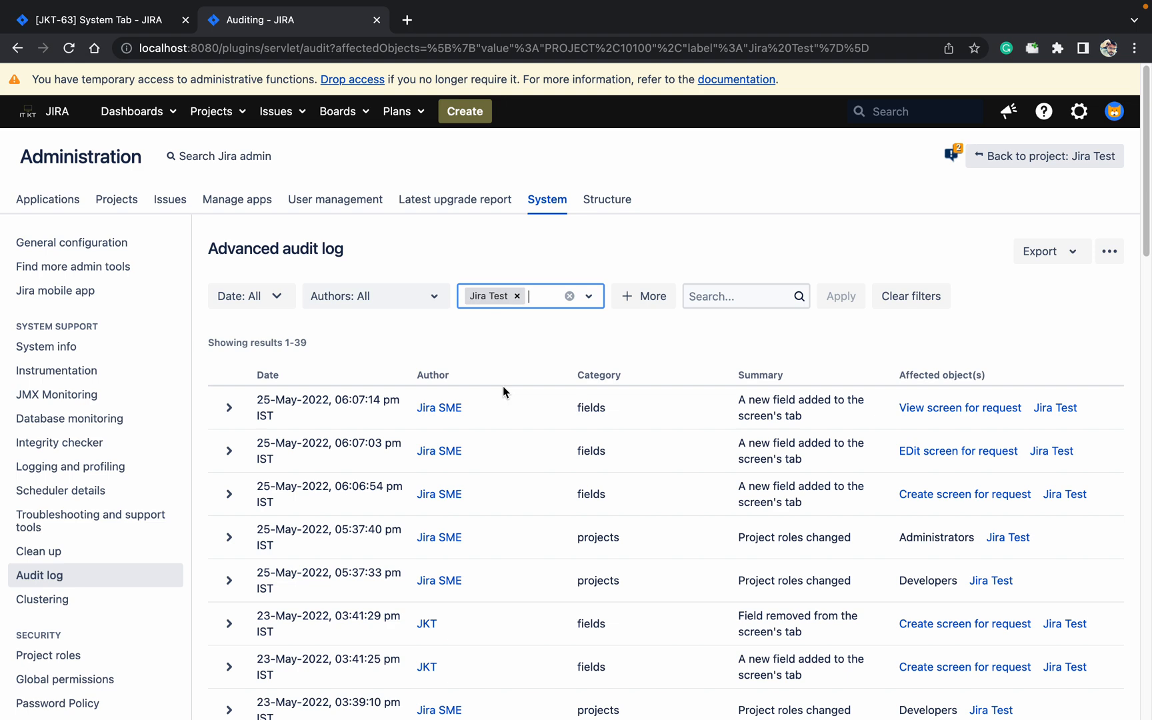
pyautogui.scroll(-3)
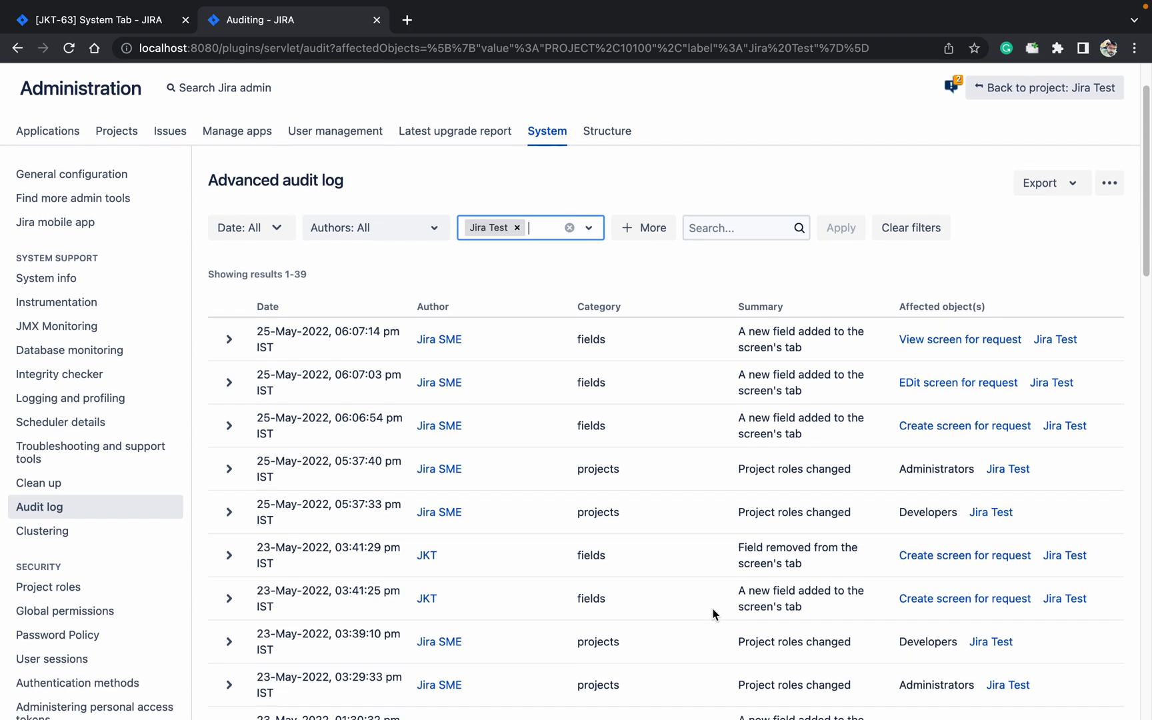
pyautogui.scroll(-3)
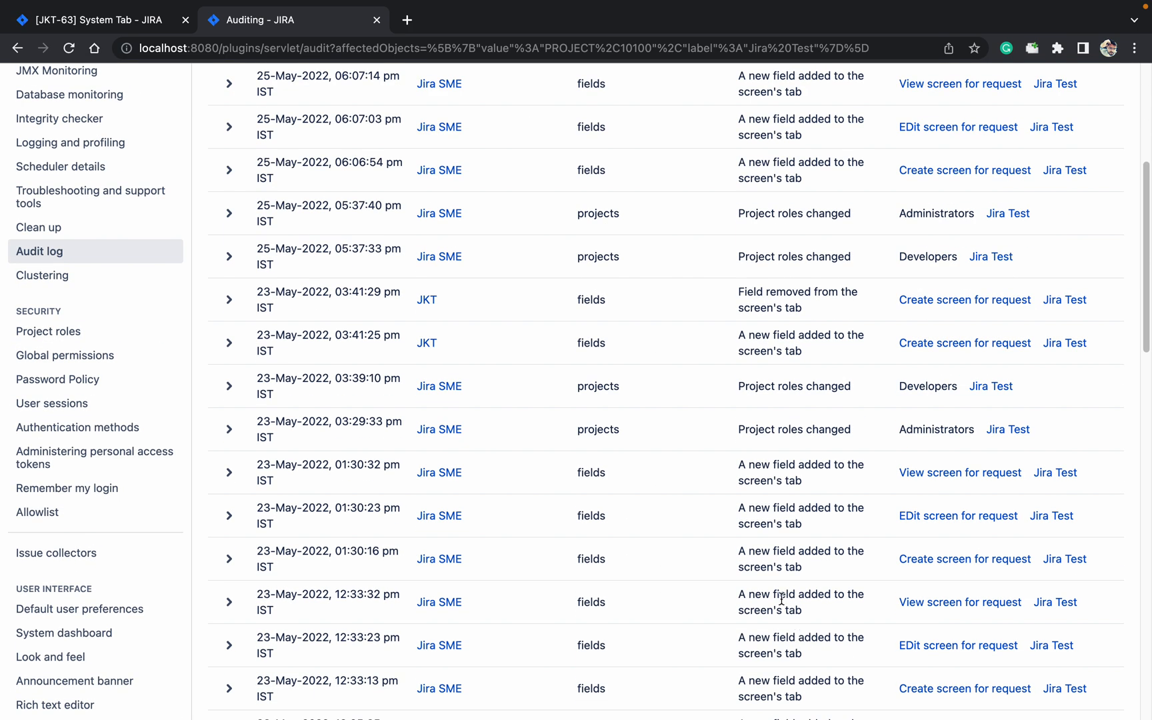
pyautogui.scroll(-3)
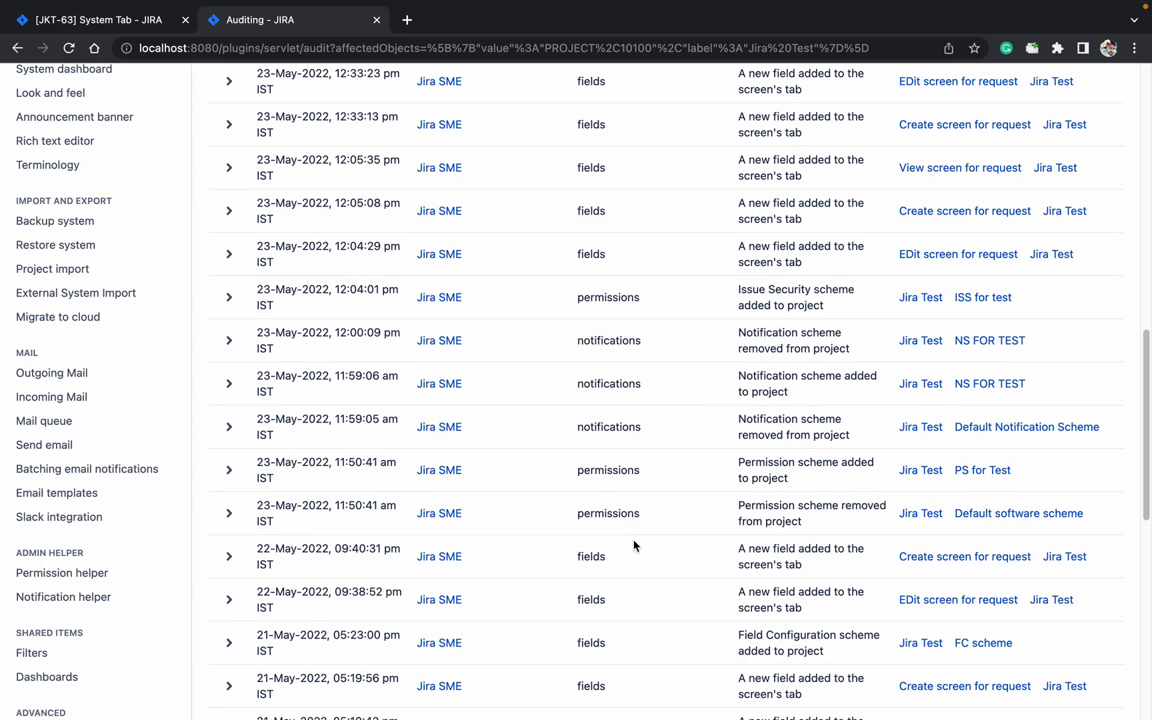
pyautogui.scroll(-3)
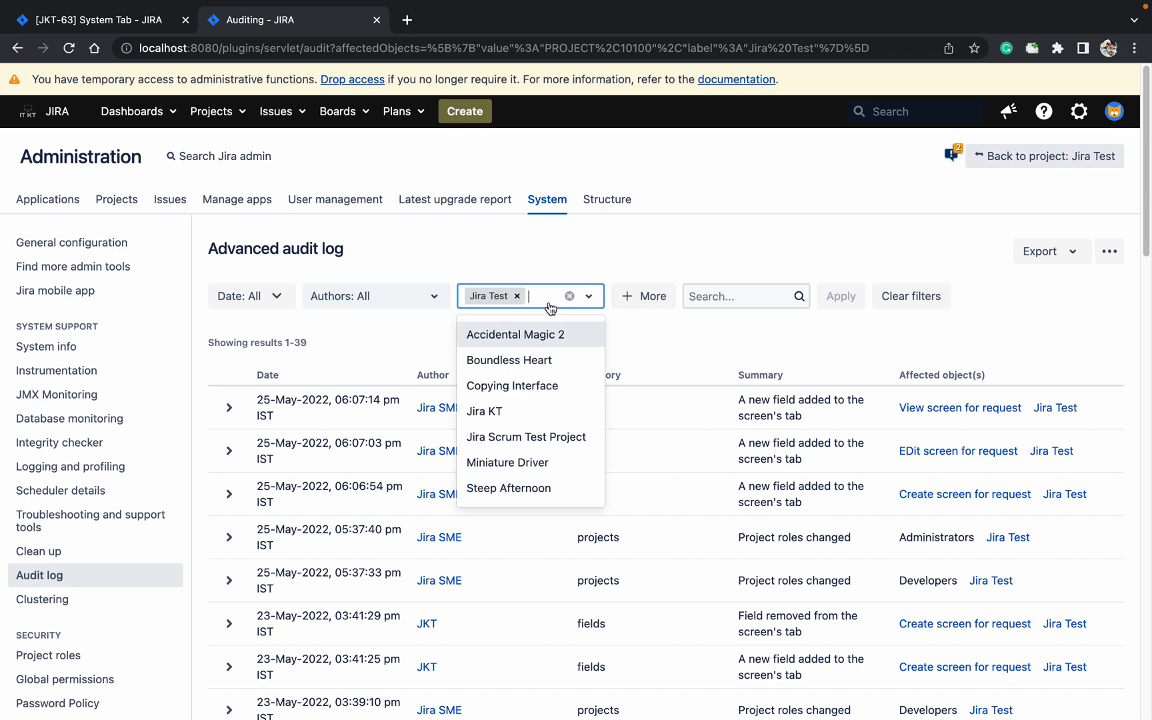
# Change the Projects selection so all 72 events list again, then bring up the Date: All range fields.
pyautogui.click(516, 335)
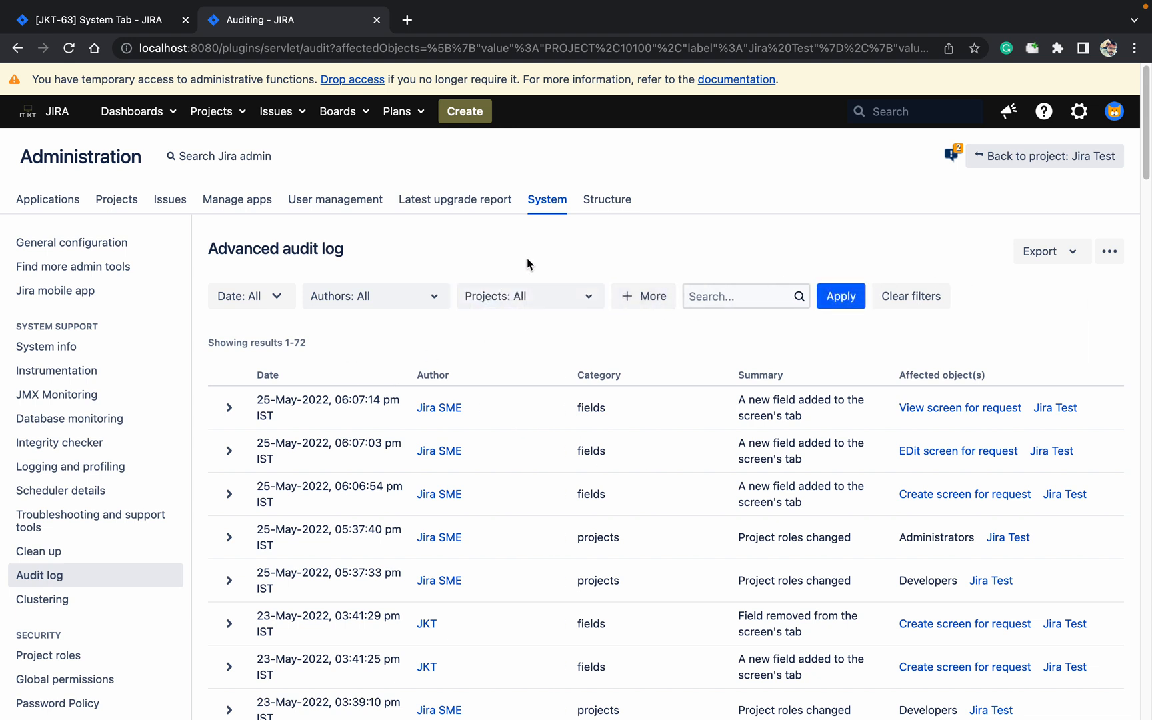
pyautogui.click(244, 296)
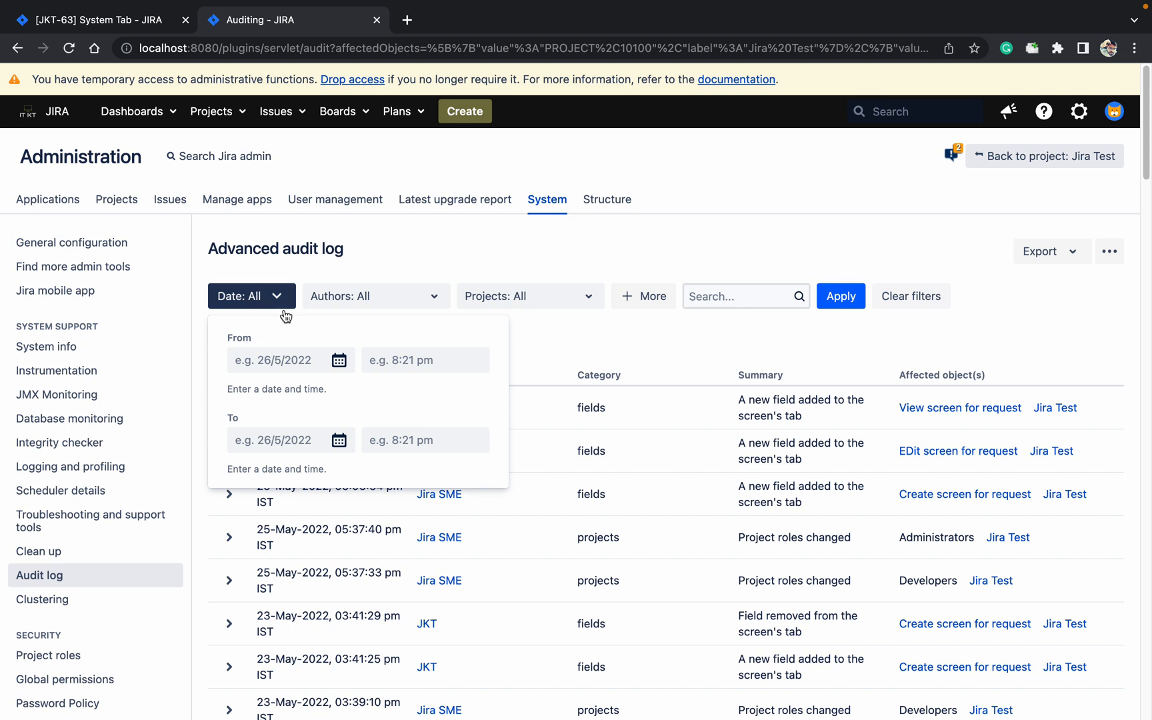
pyautogui.click(278, 359)
pyautogui.write('24/5/2022')
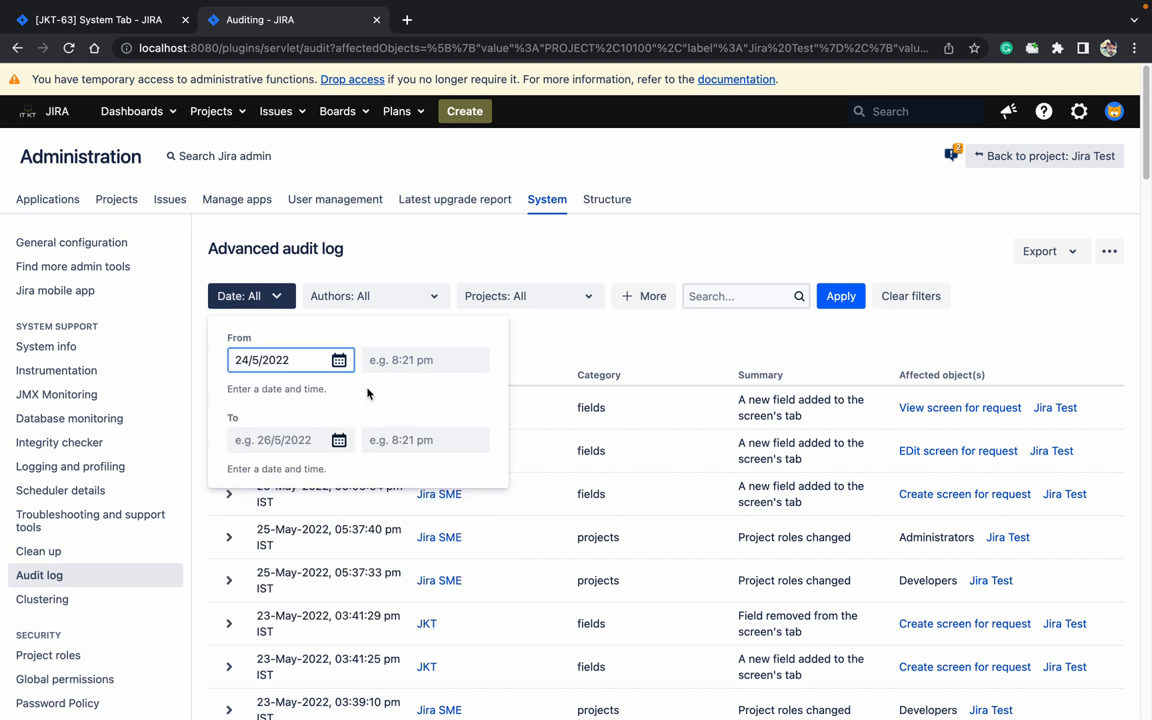
pyautogui.click(283, 440)
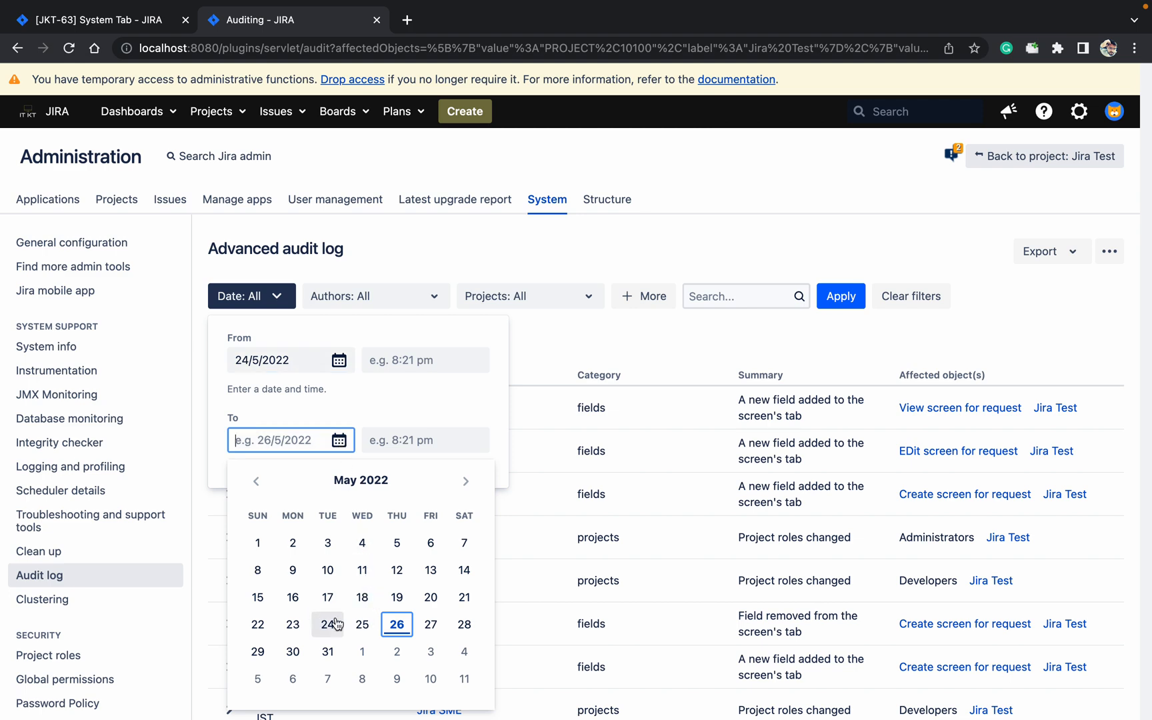
pyautogui.click(361, 623)
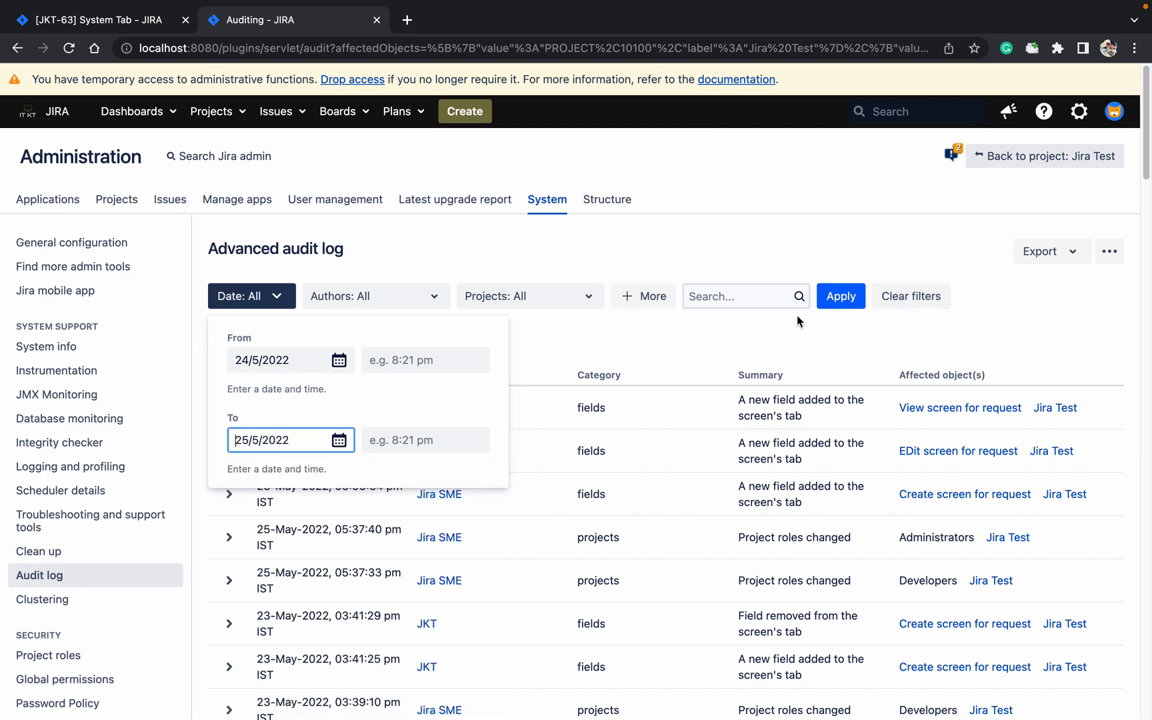
pyautogui.click(840, 296)
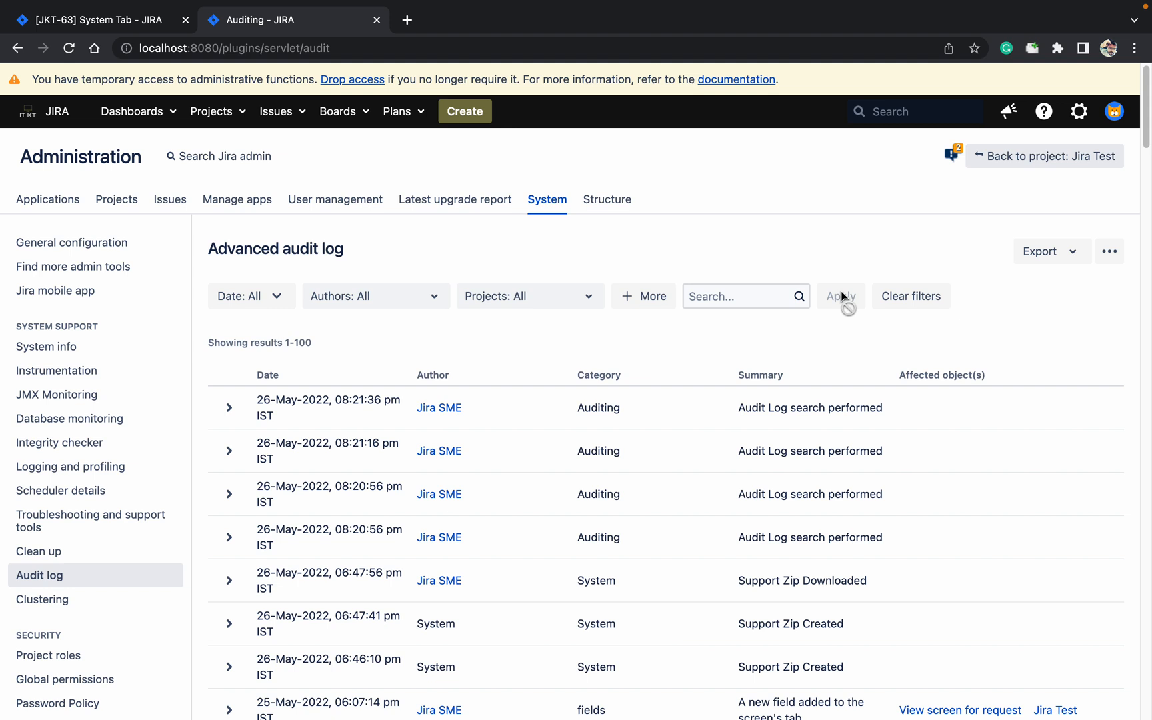
pyautogui.moveTo(826, 446)
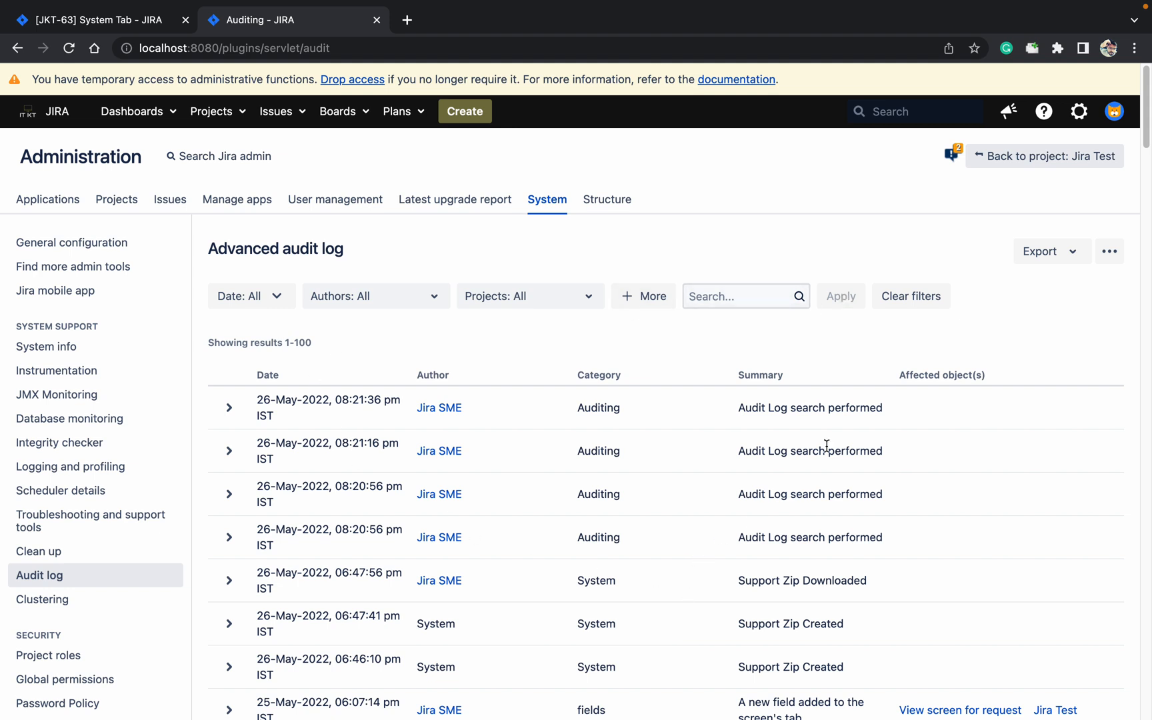
pyautogui.moveTo(311, 354)
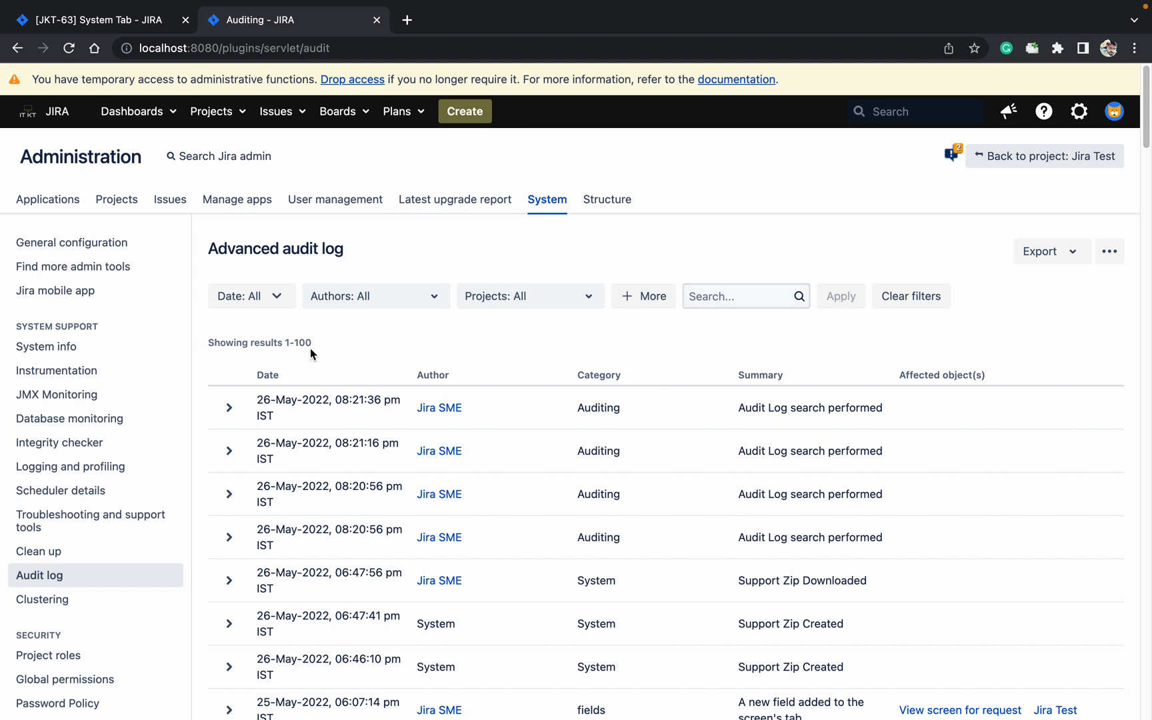
pyautogui.click(244, 296)
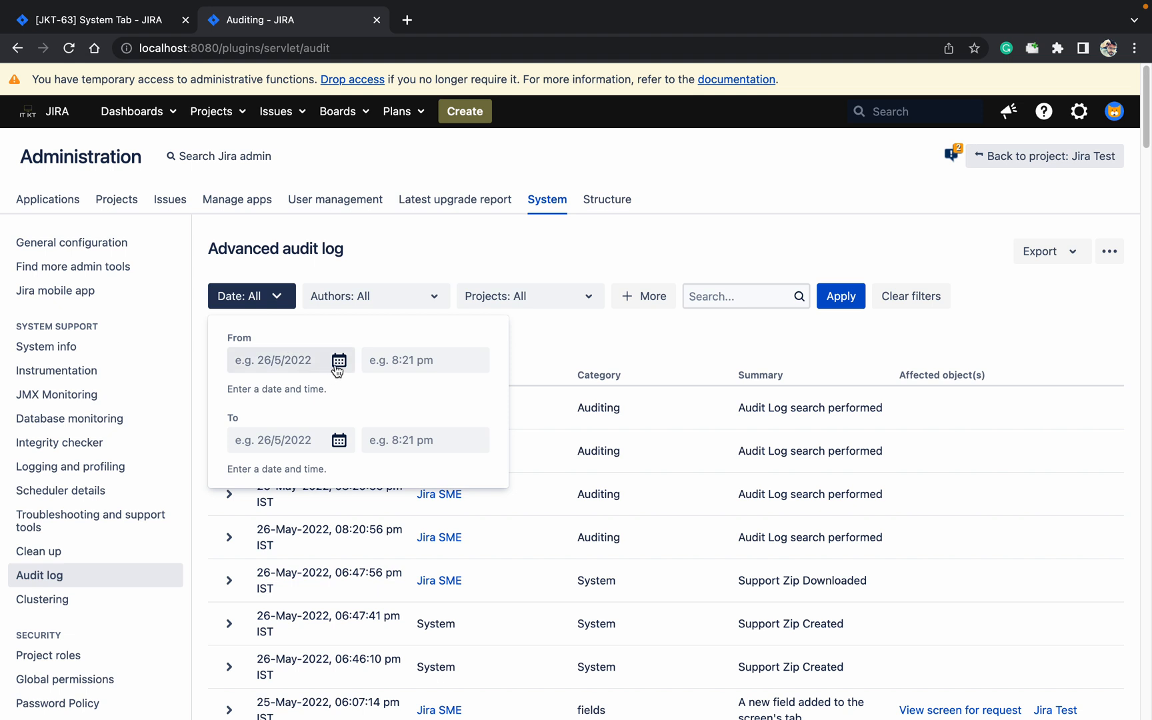
pyautogui.click(339, 360)
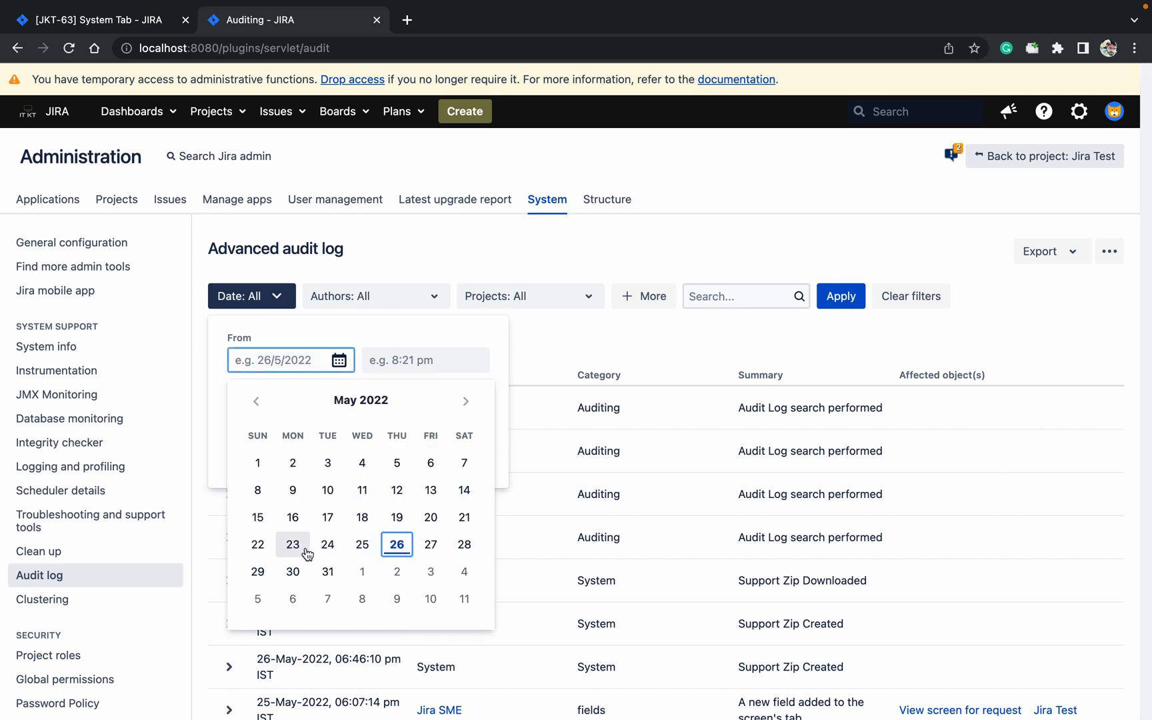
pyautogui.click(292, 544)
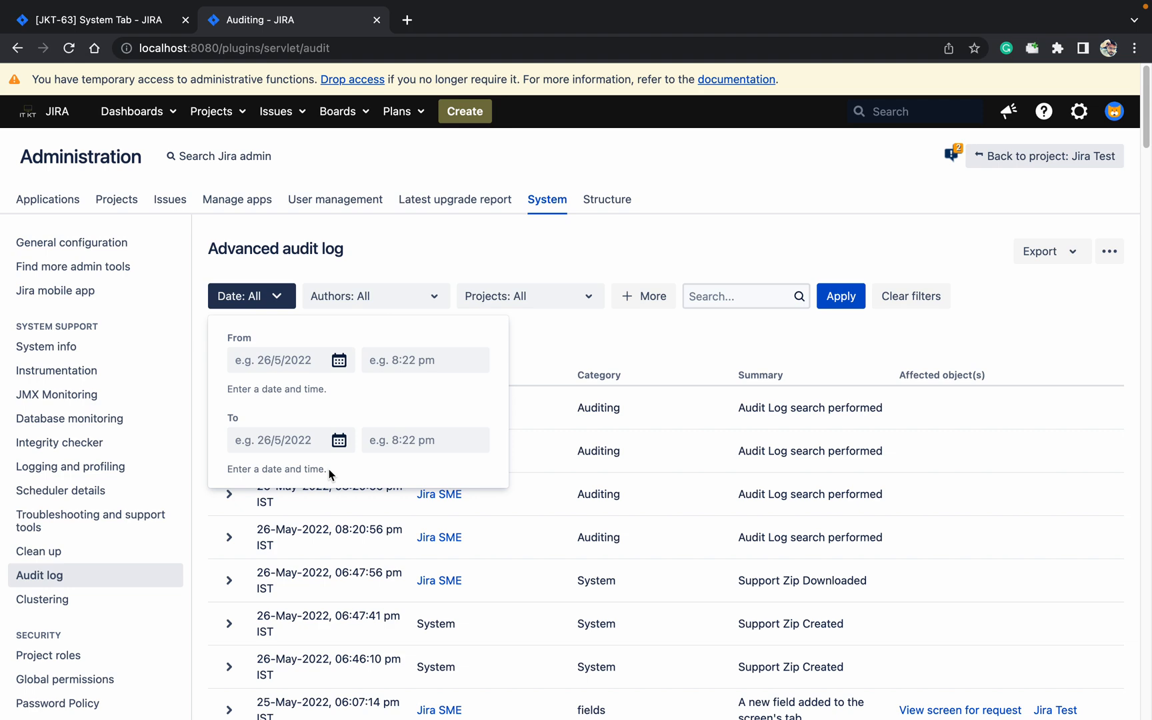
pyautogui.moveTo(579, 370)
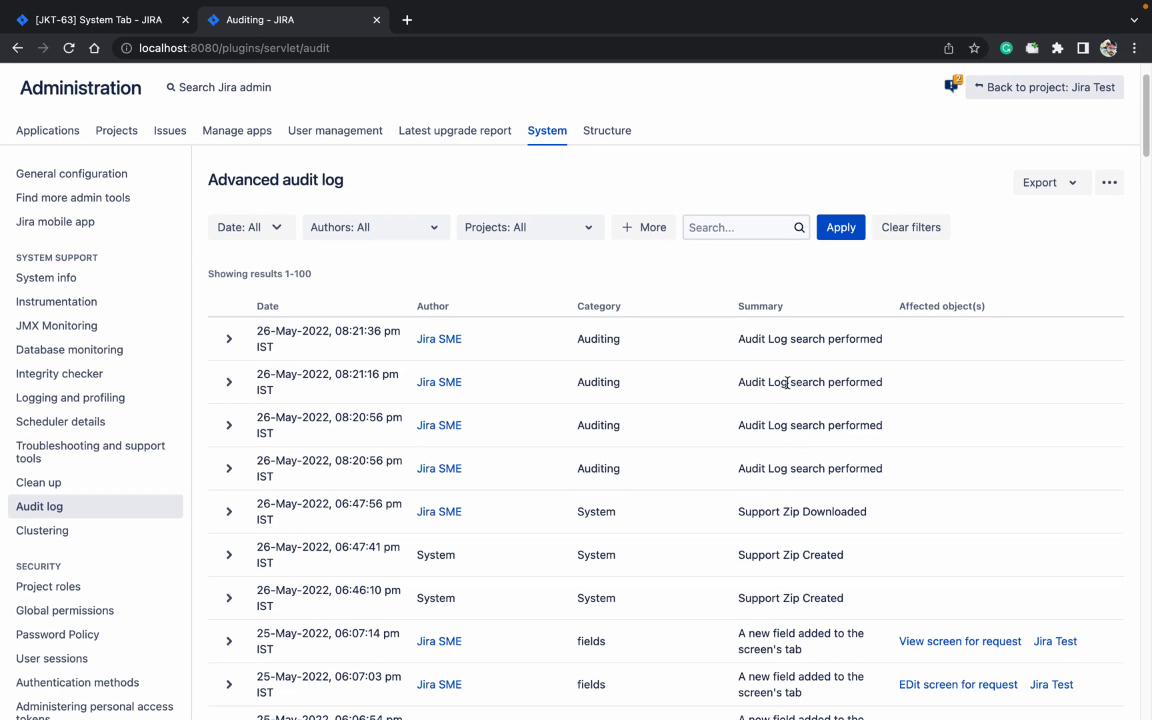
pyautogui.moveTo(732, 394)
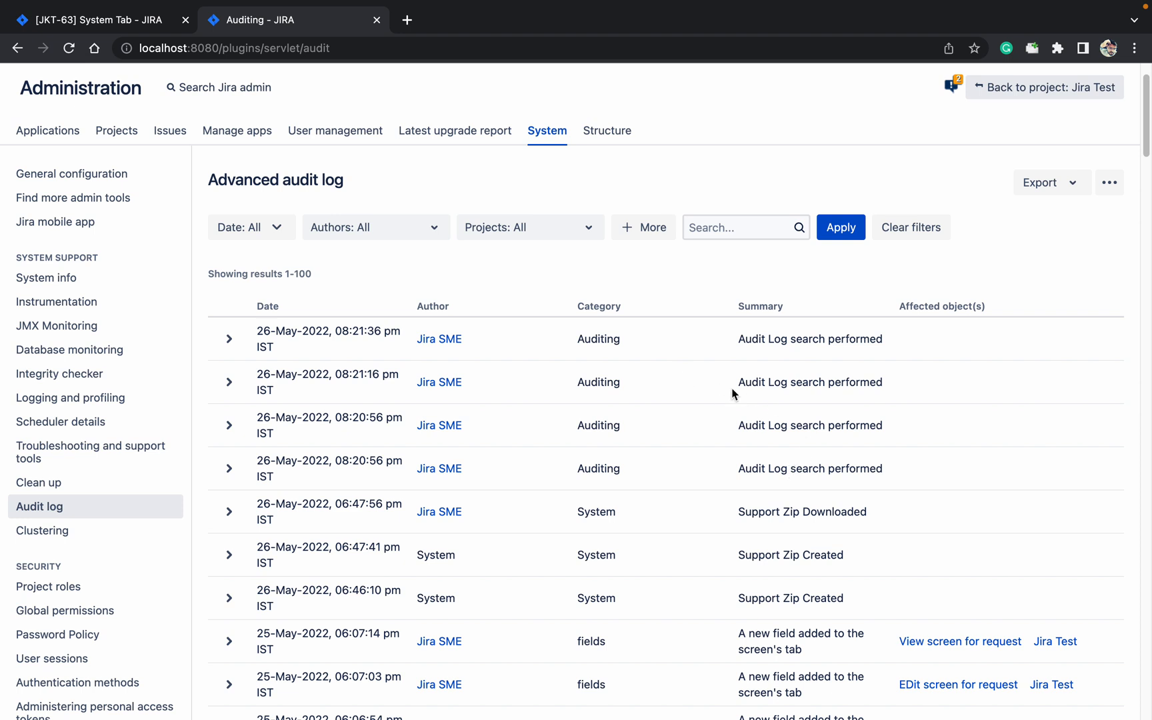
pyautogui.moveTo(433, 263)
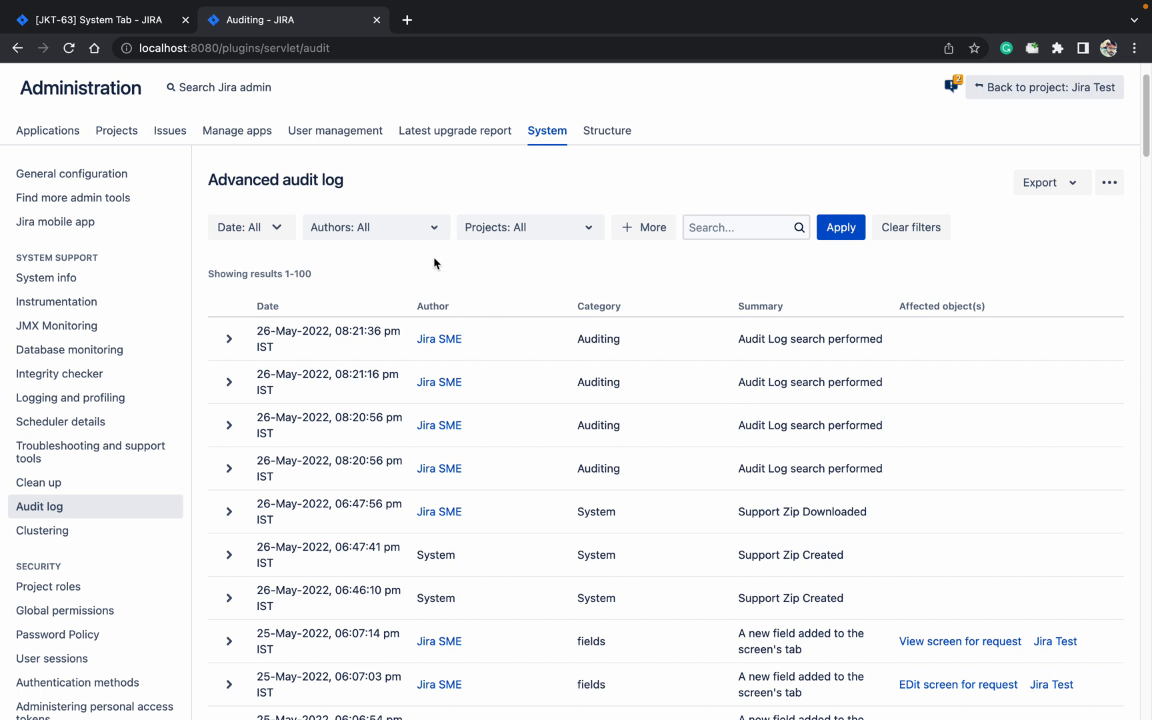
# Apply the Authors filter set to System and scroll through the 35 resulting events.
pyautogui.click(376, 227)
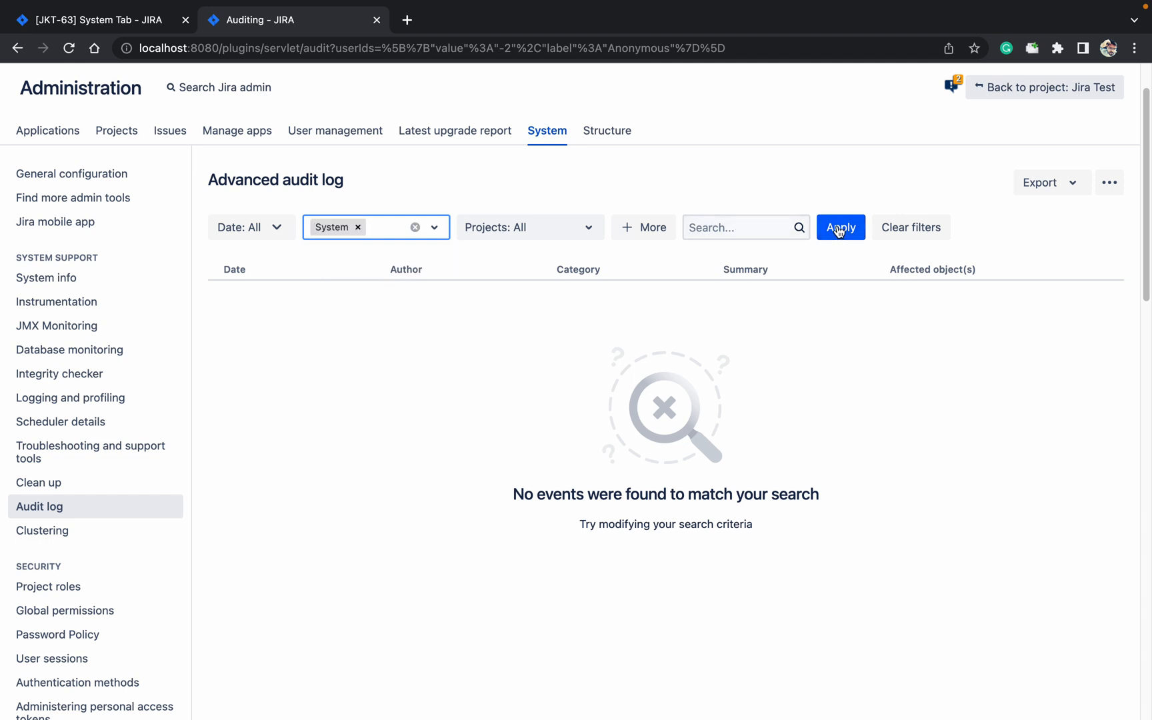
pyautogui.click(840, 227)
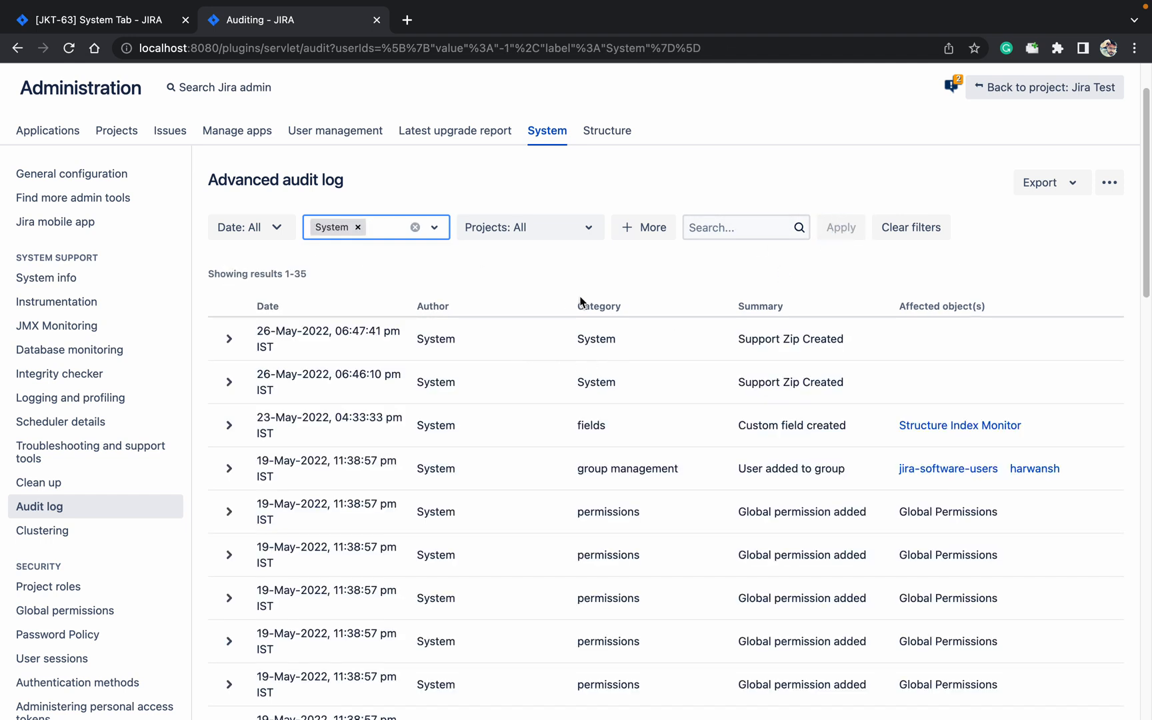
pyautogui.scroll(-3)
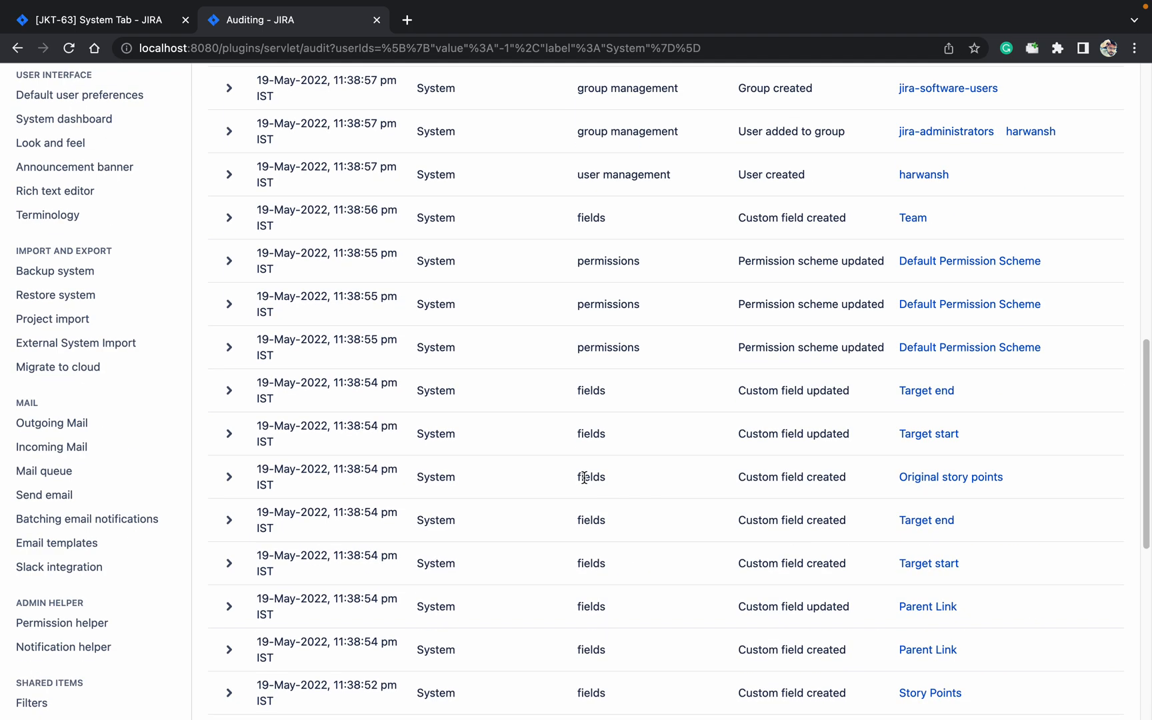
pyautogui.scroll(-3)
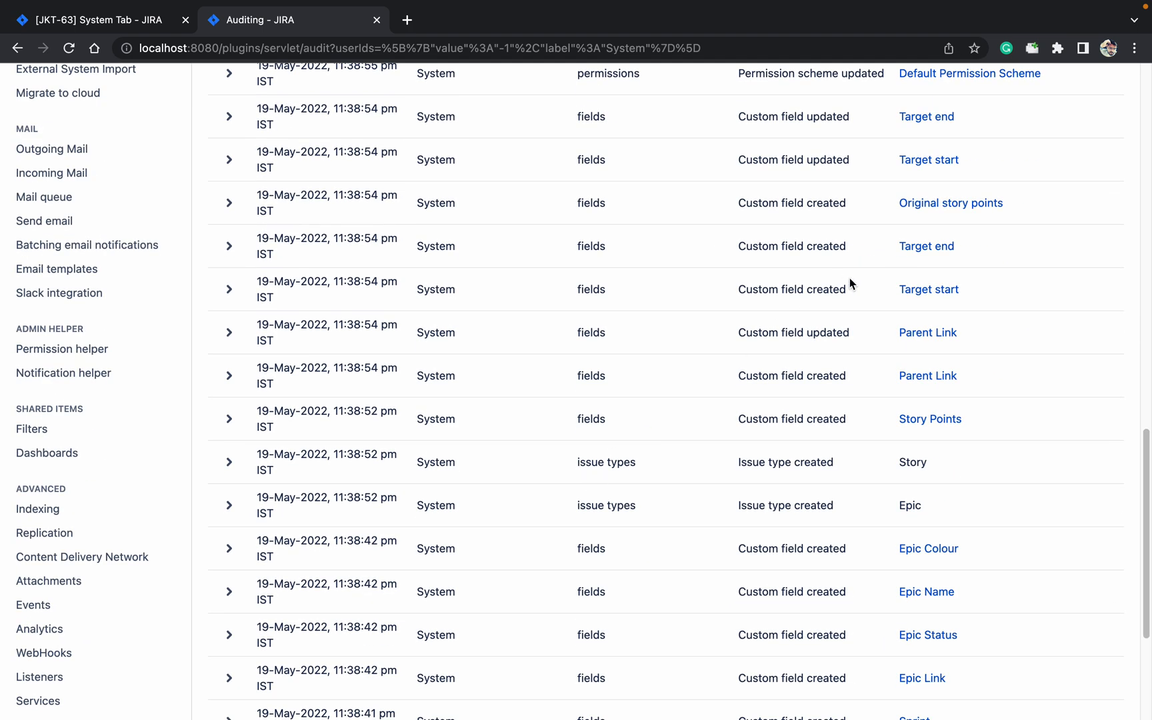
pyautogui.scroll(3)
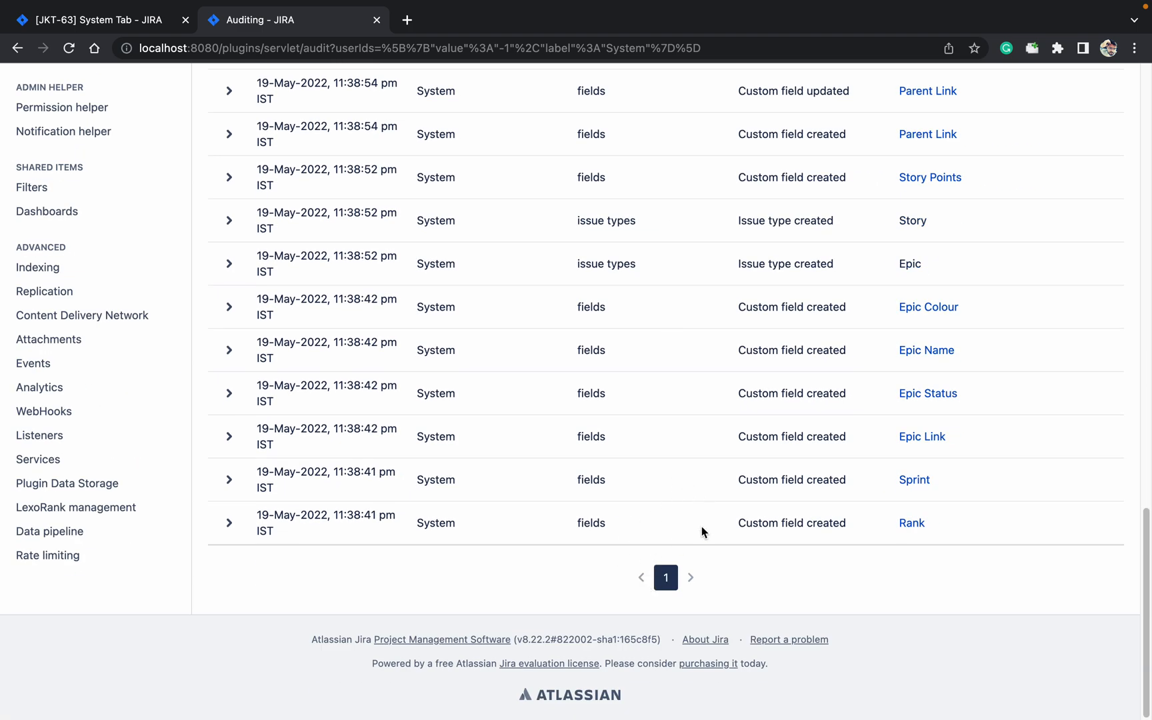
pyautogui.moveTo(645, 409)
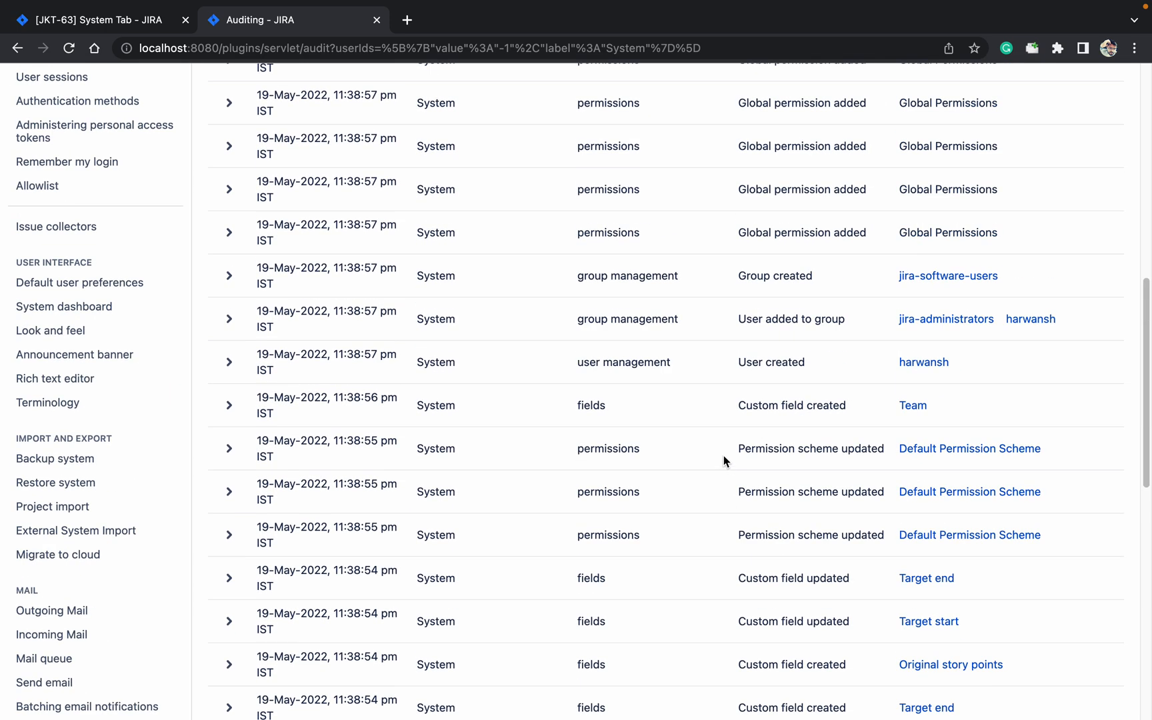
pyautogui.scroll(3)
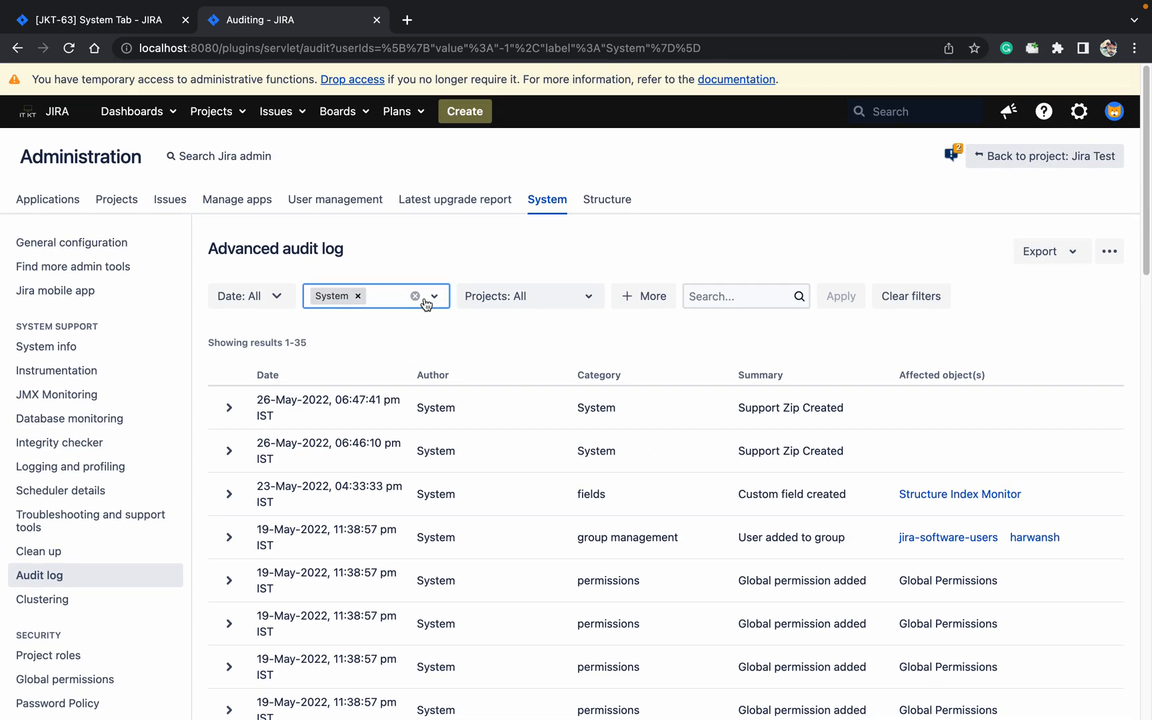
# Clear the System author, reveal More filters, and set Categories to fields (after trying applications) for 66 events.
pyautogui.click(415, 296)
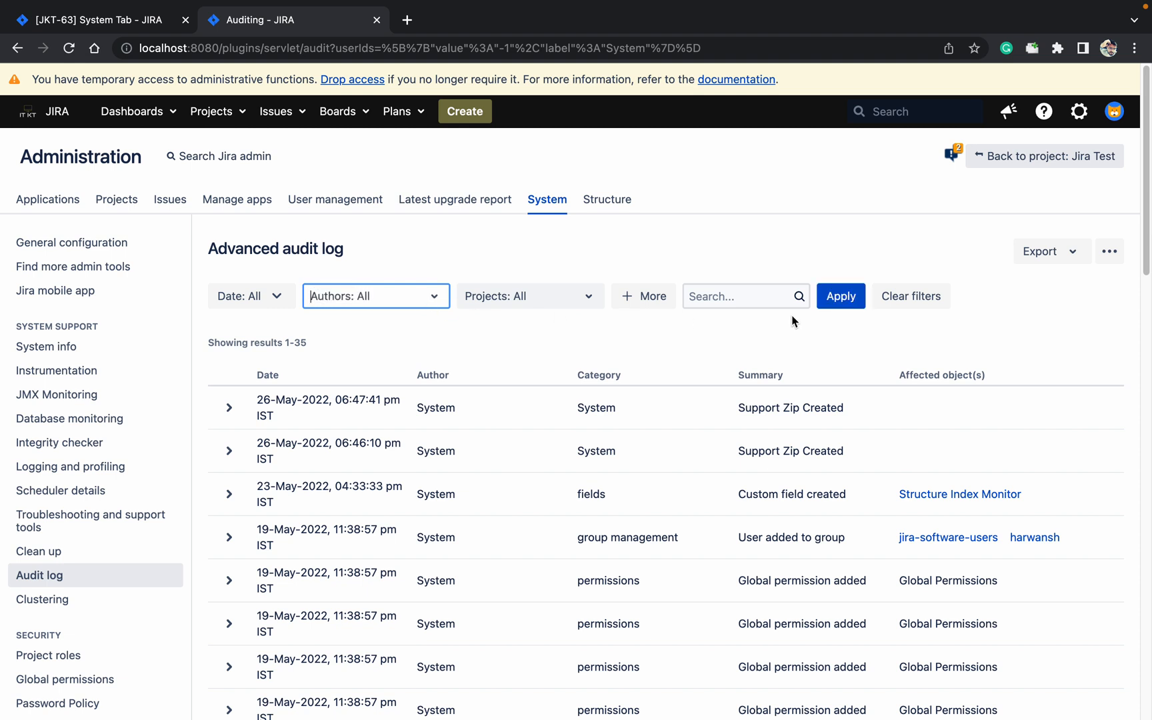
pyautogui.click(644, 296)
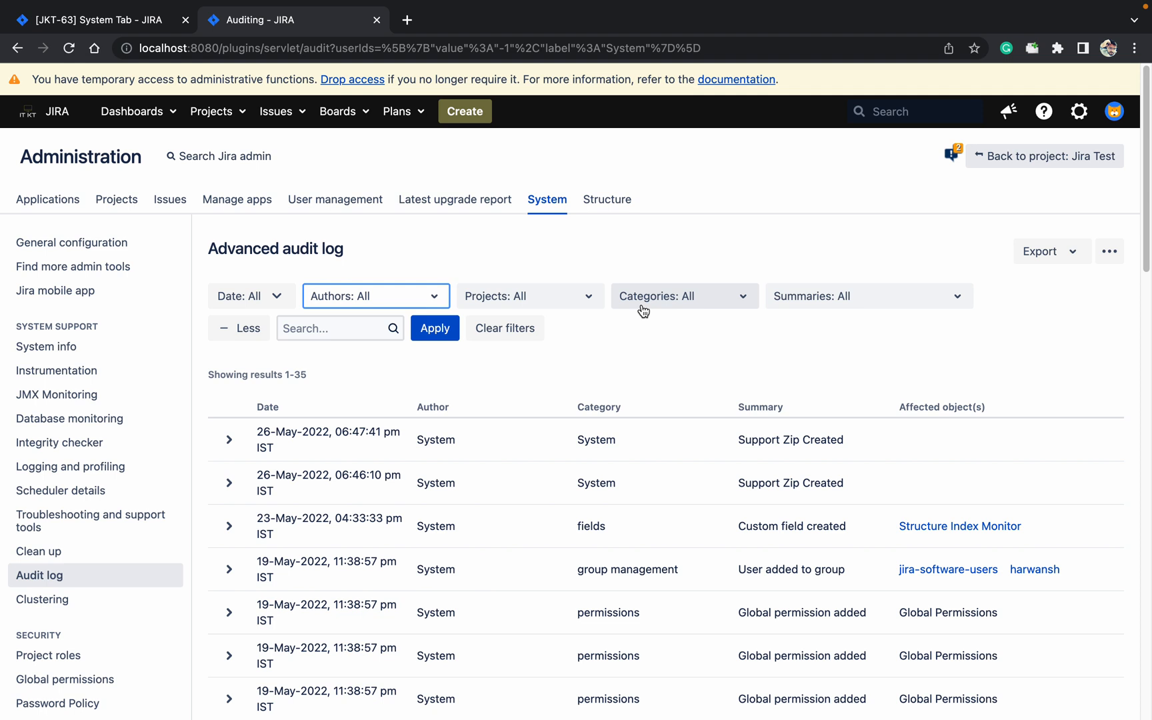
pyautogui.moveTo(640, 308)
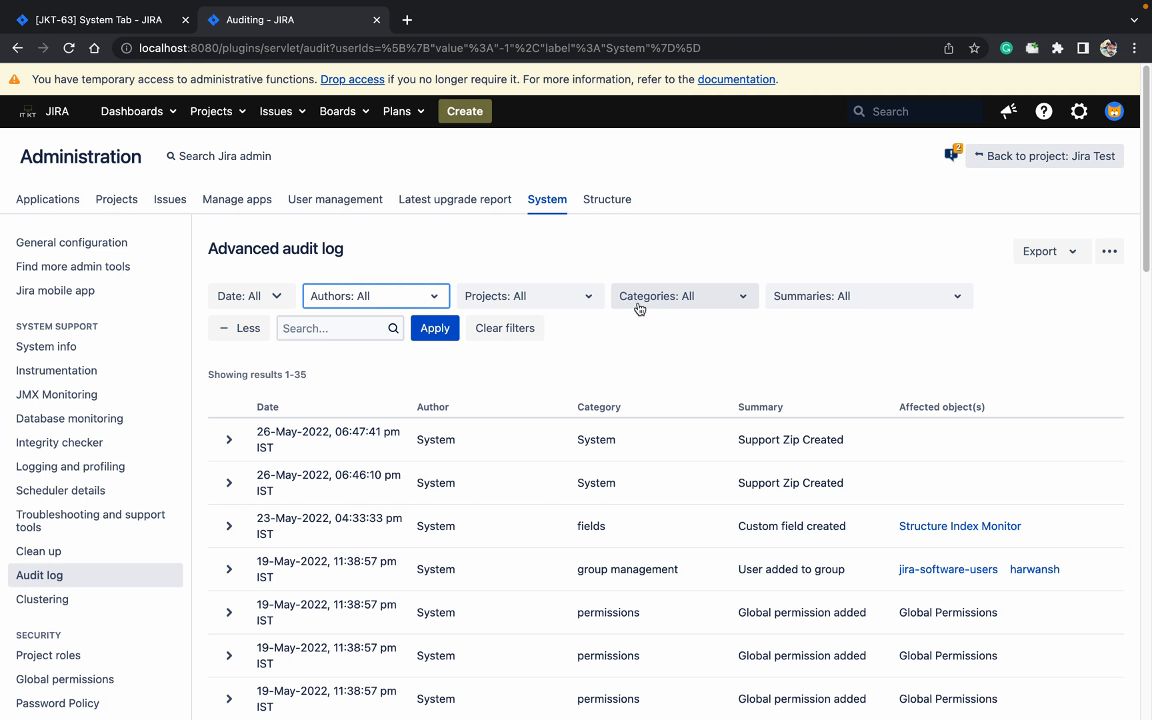
pyautogui.click(683, 296)
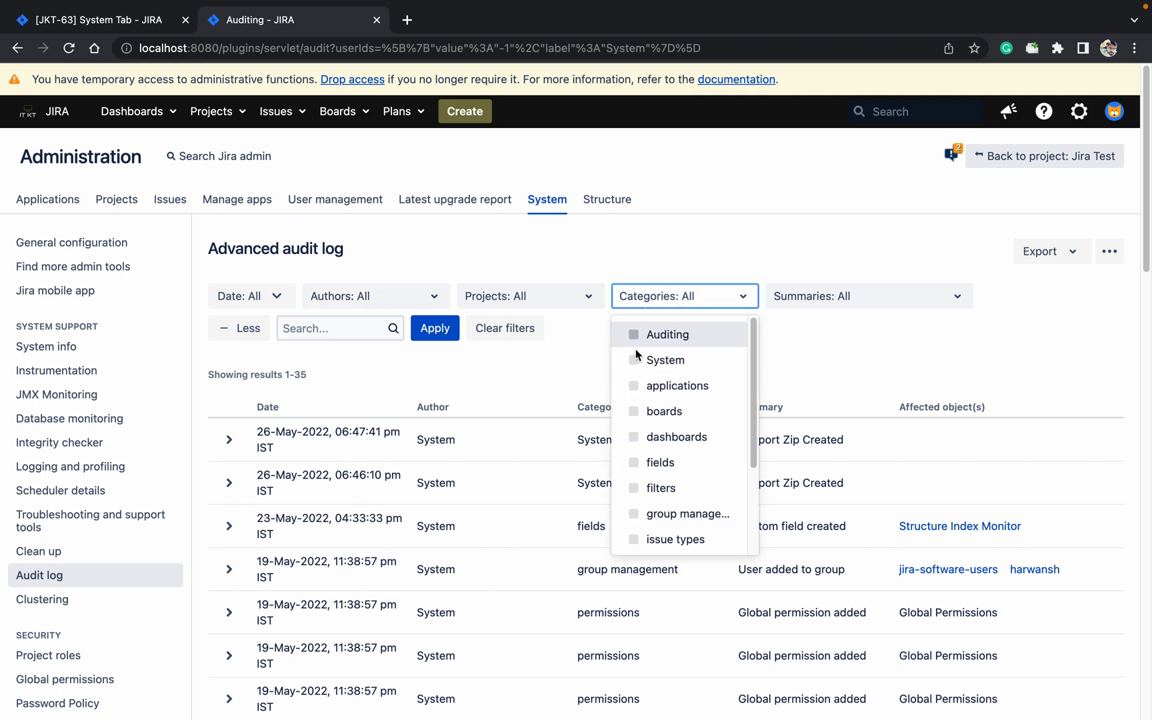
pyautogui.click(635, 385)
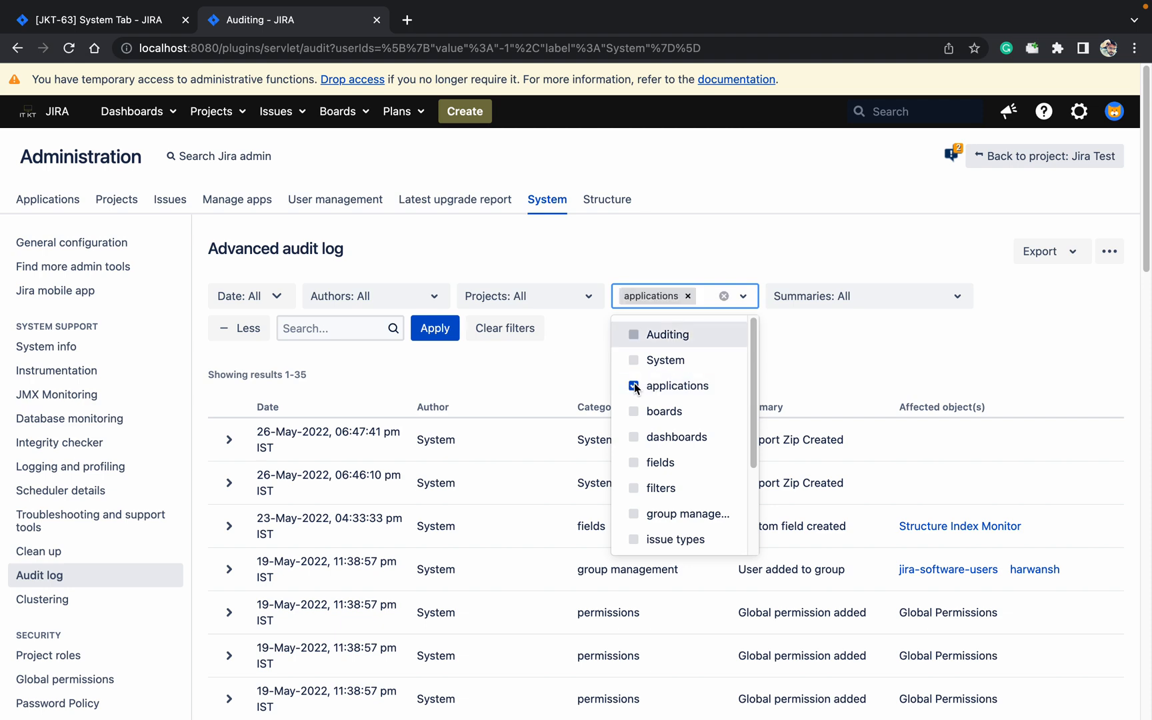
pyautogui.click(633, 385)
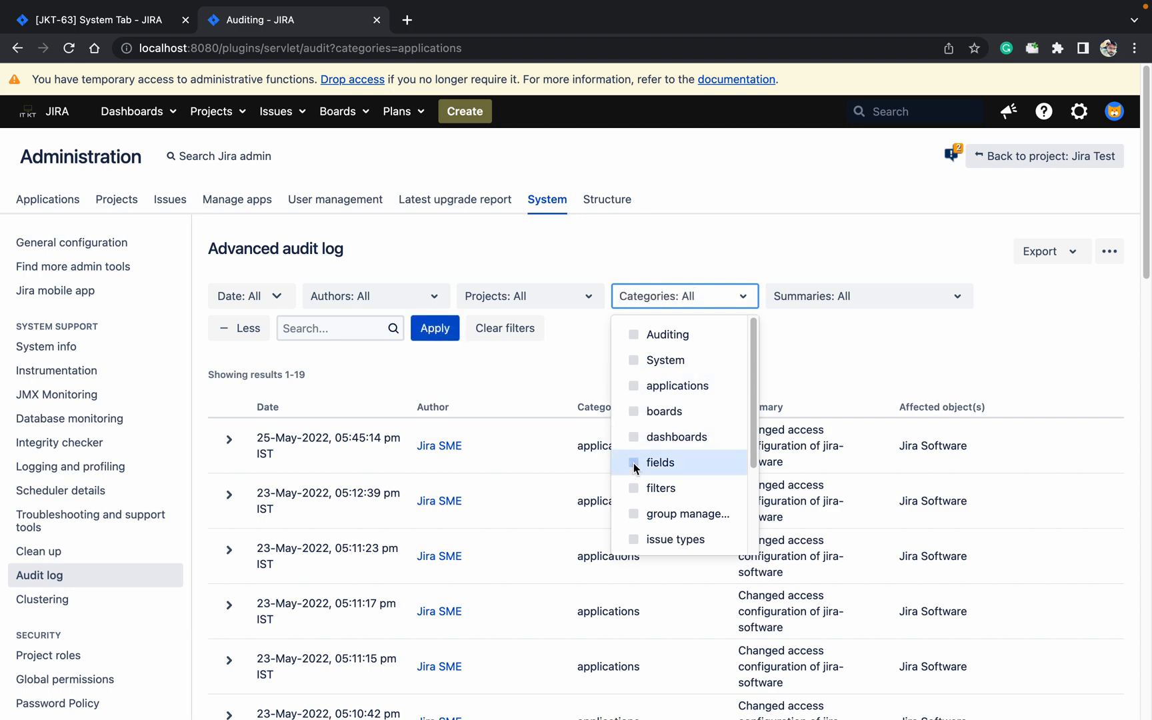
pyautogui.click(633, 463)
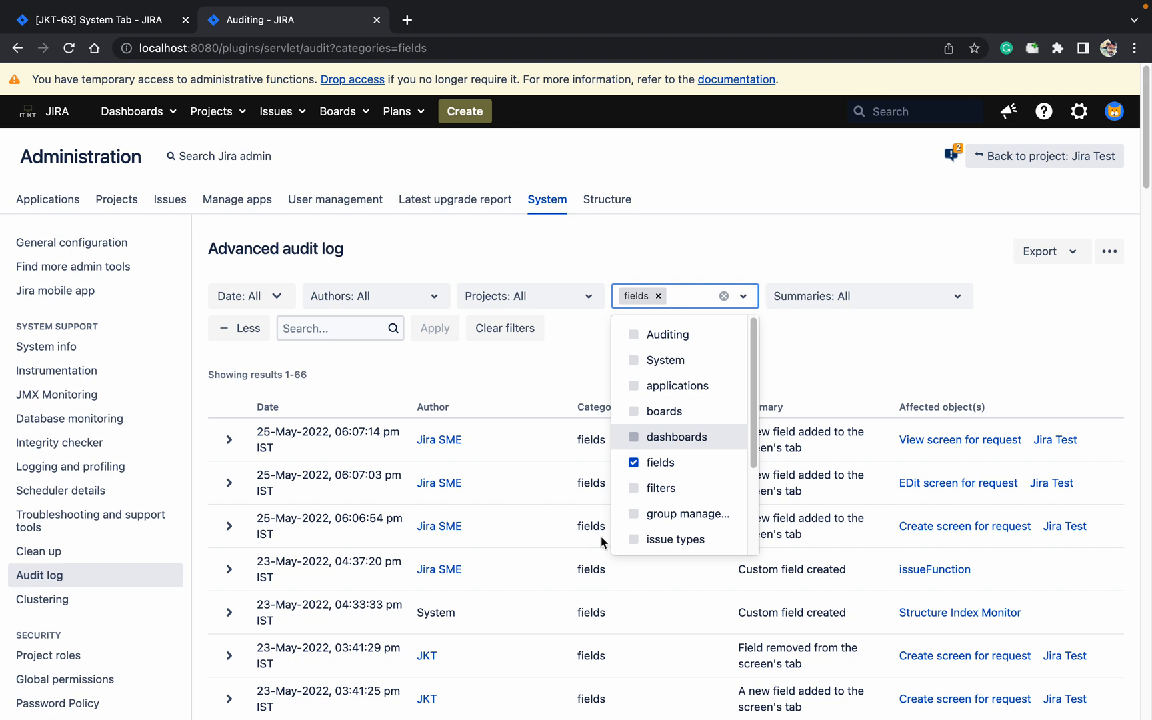
pyautogui.moveTo(628, 359)
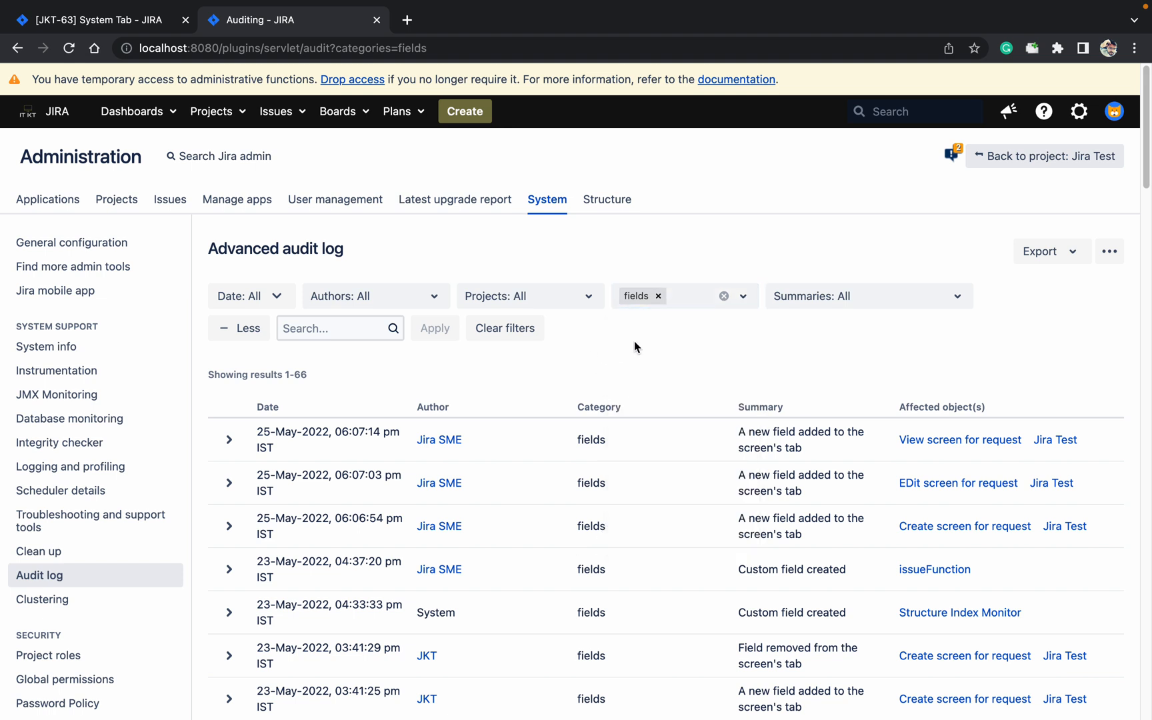
pyautogui.moveTo(503, 316)
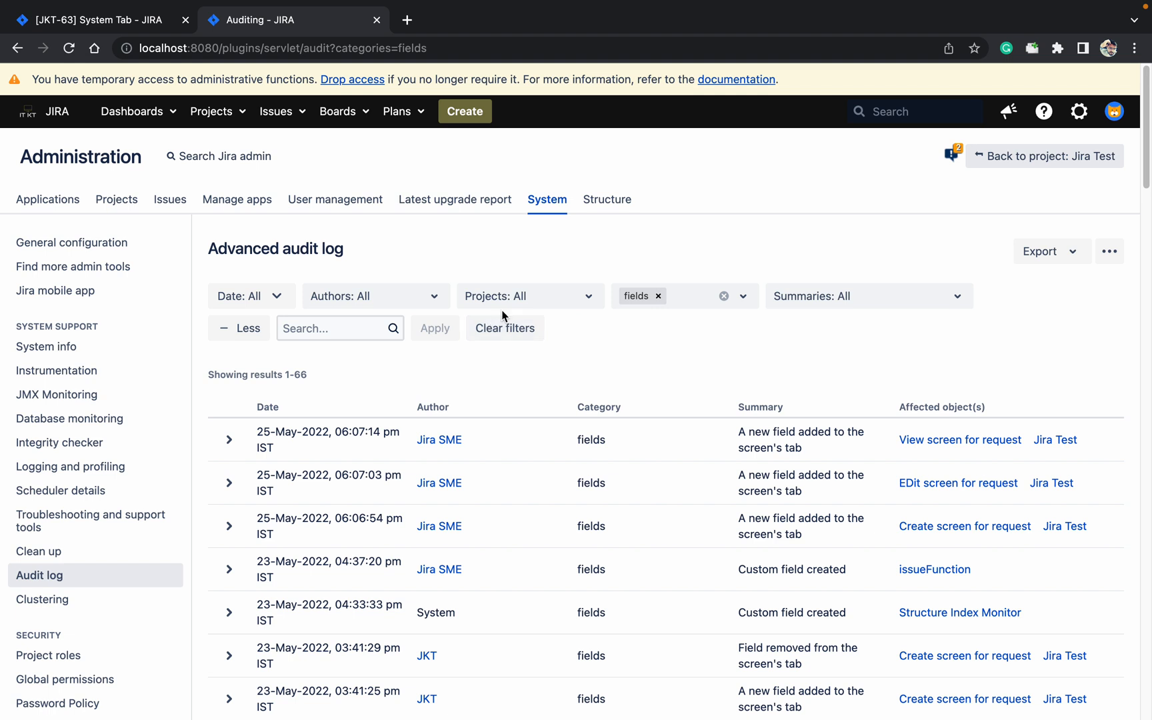
# Review the Export CSV choices, then show the ••• menu with Settings and Integrations.
pyautogui.click(1045, 251)
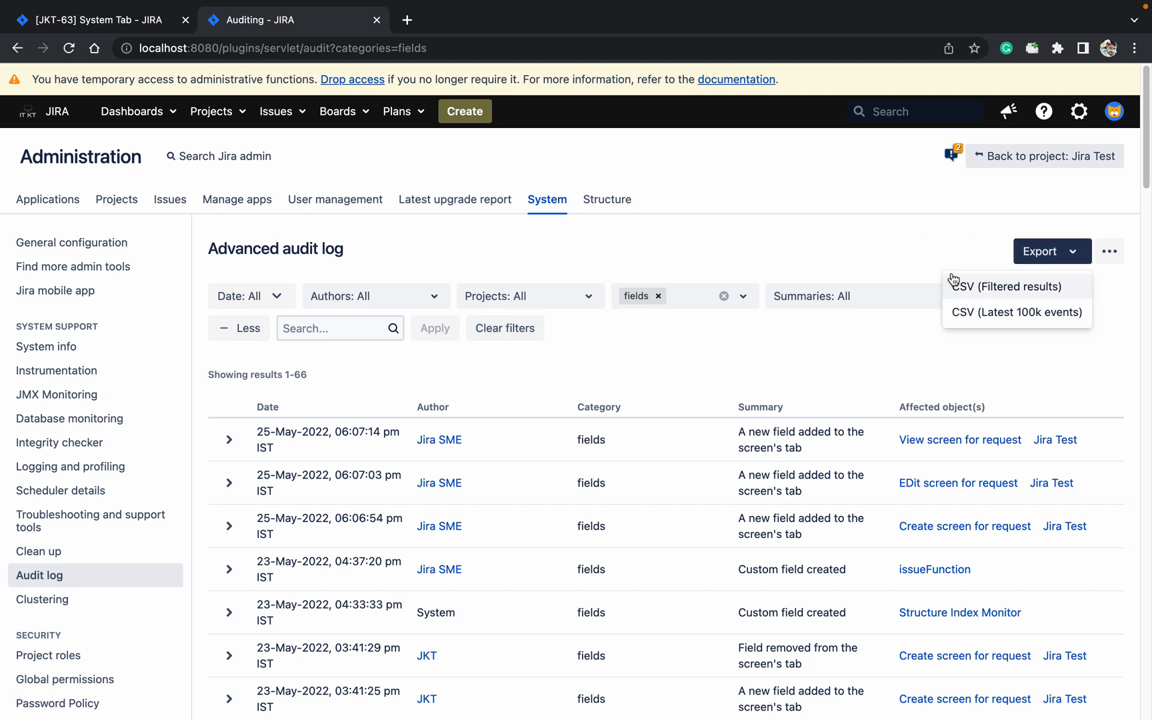
pyautogui.moveTo(1016, 312)
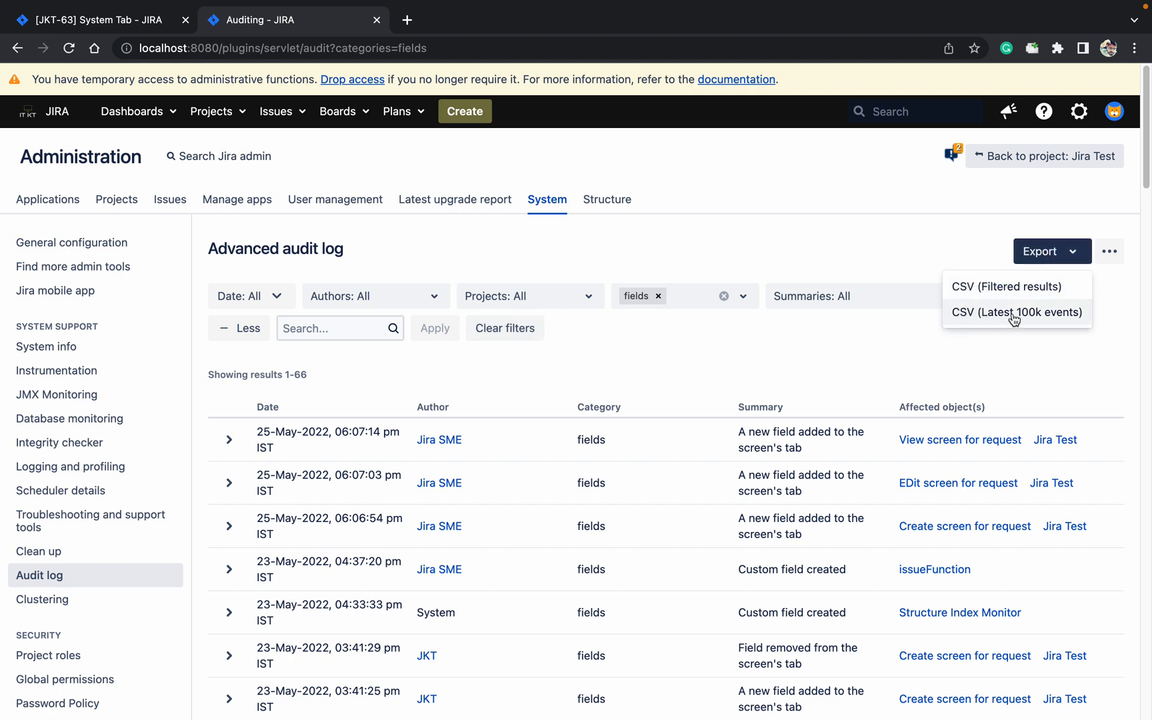
pyautogui.moveTo(996, 296)
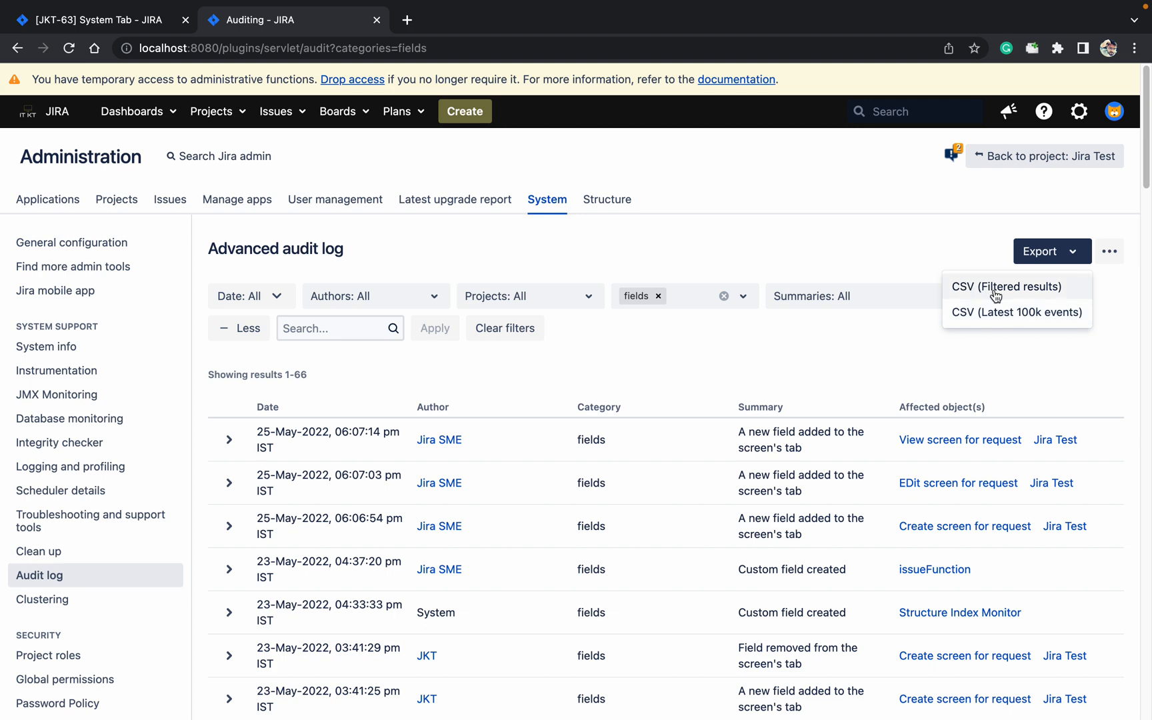
pyautogui.click(1109, 251)
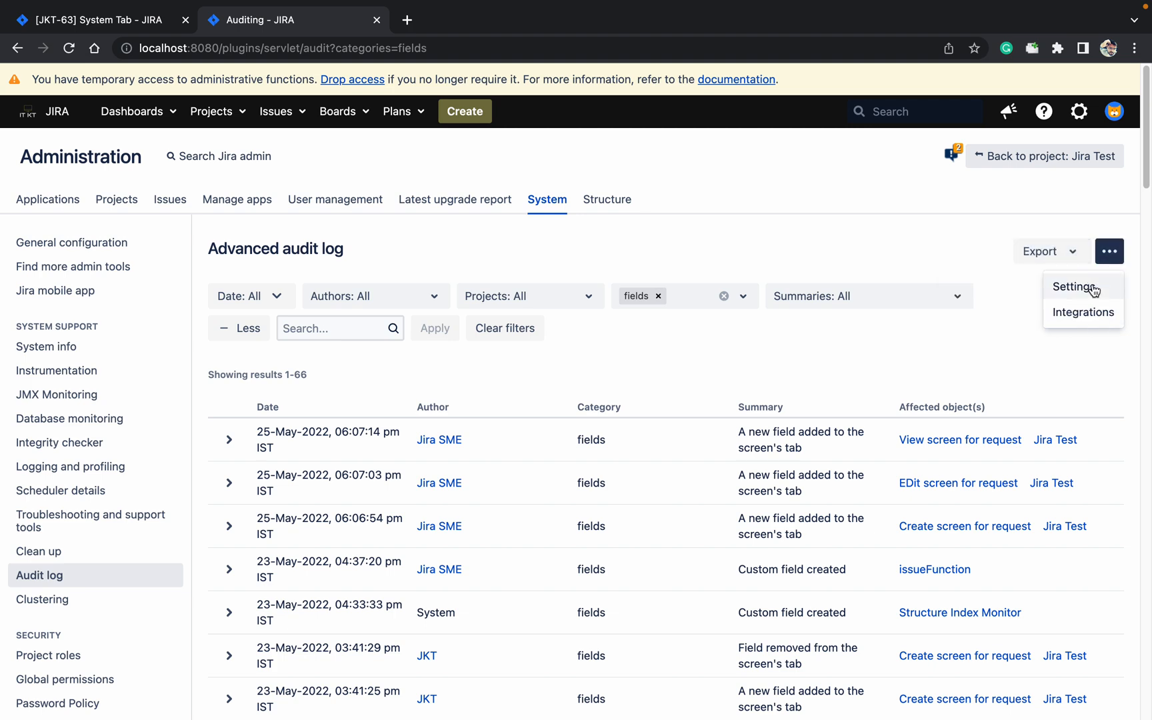
# Look through the audit log retention and coverage settings, then Cancel back to the log unchanged.
pyautogui.click(1076, 287)
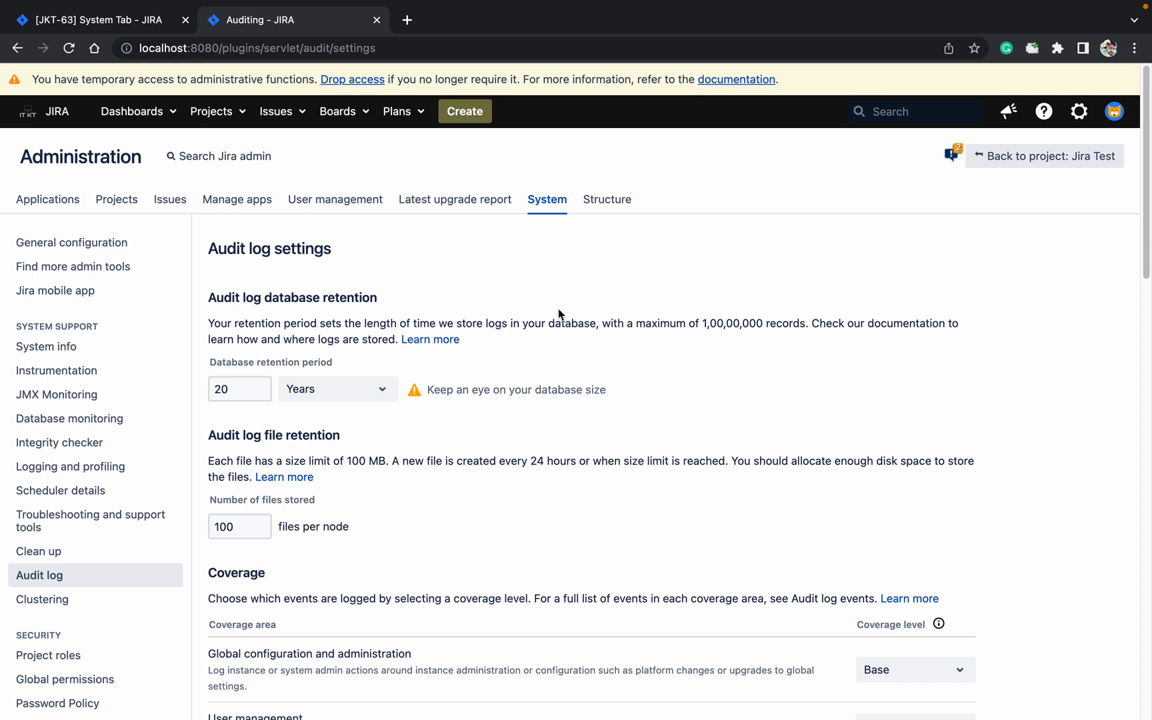
pyautogui.click(239, 388)
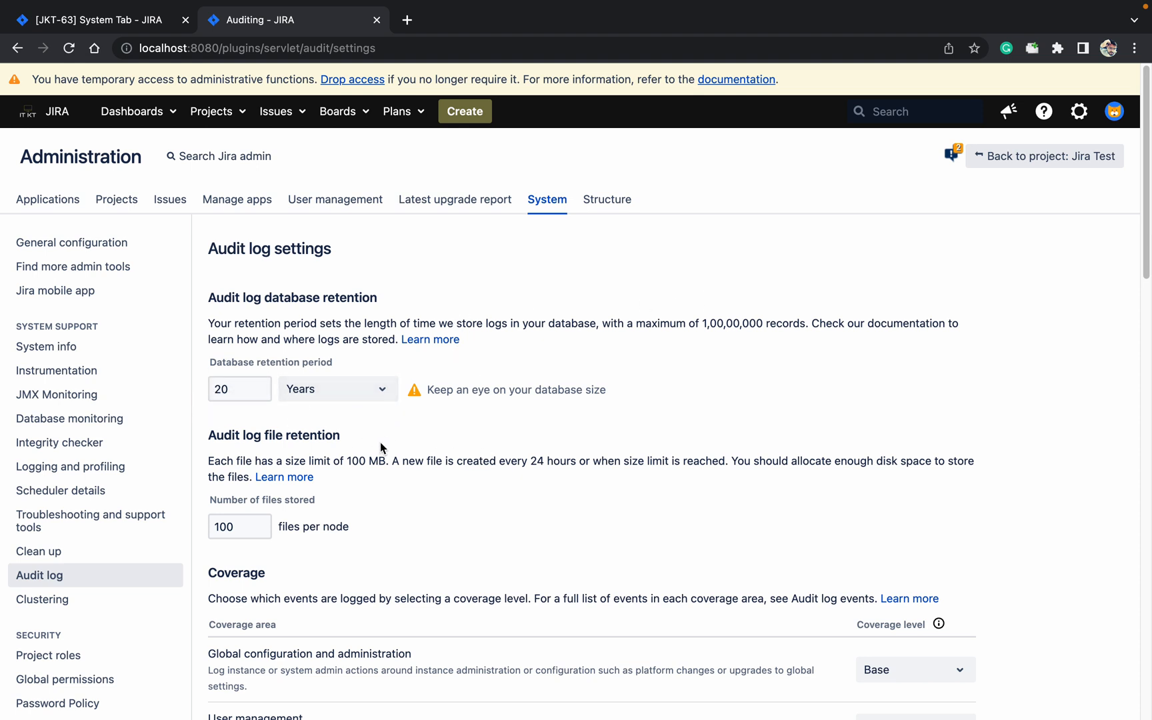
pyautogui.scroll(-3)
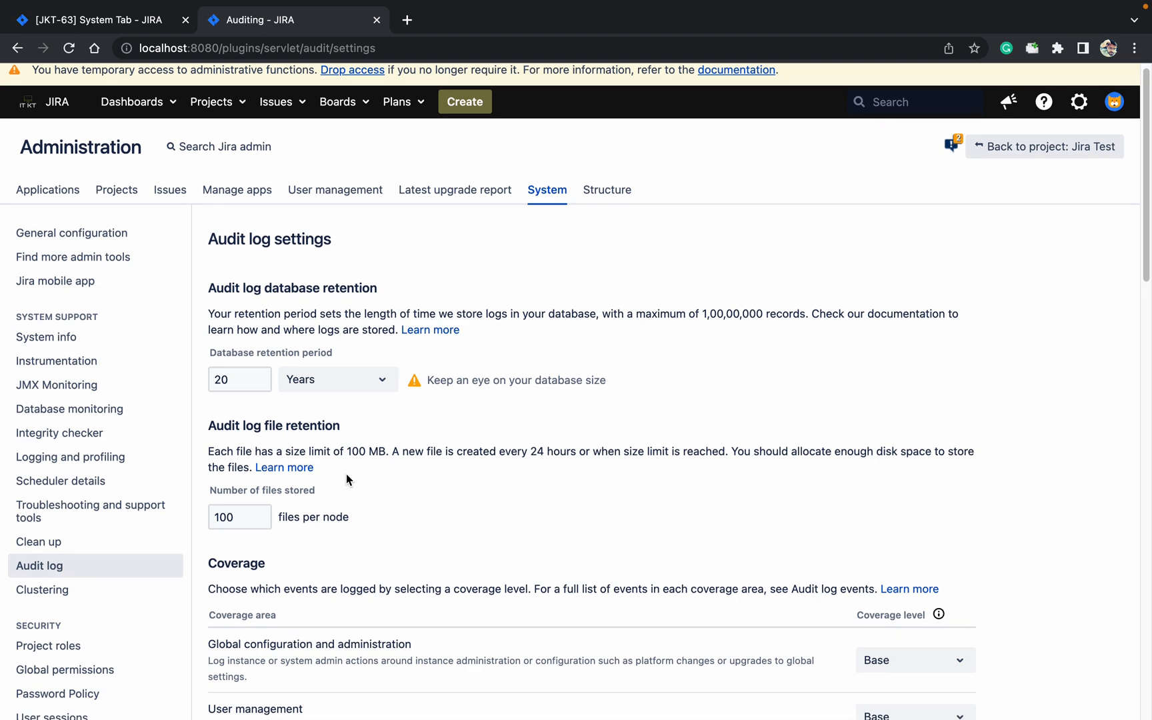
pyautogui.scroll(-3)
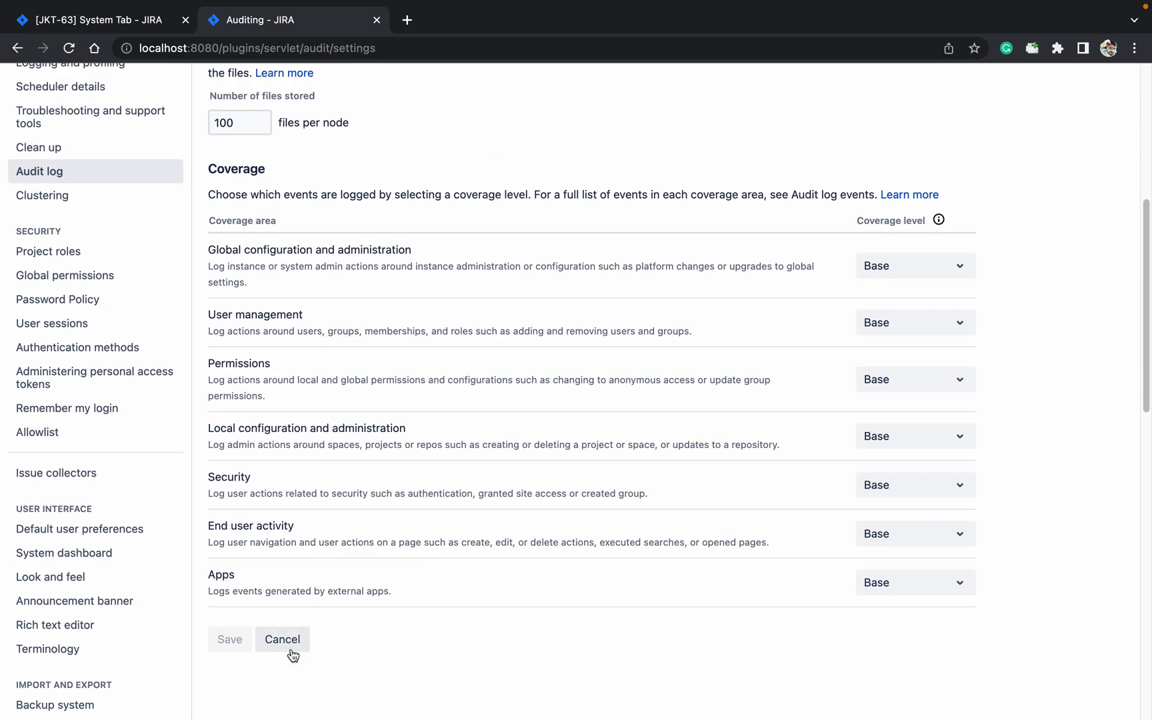
pyautogui.click(282, 639)
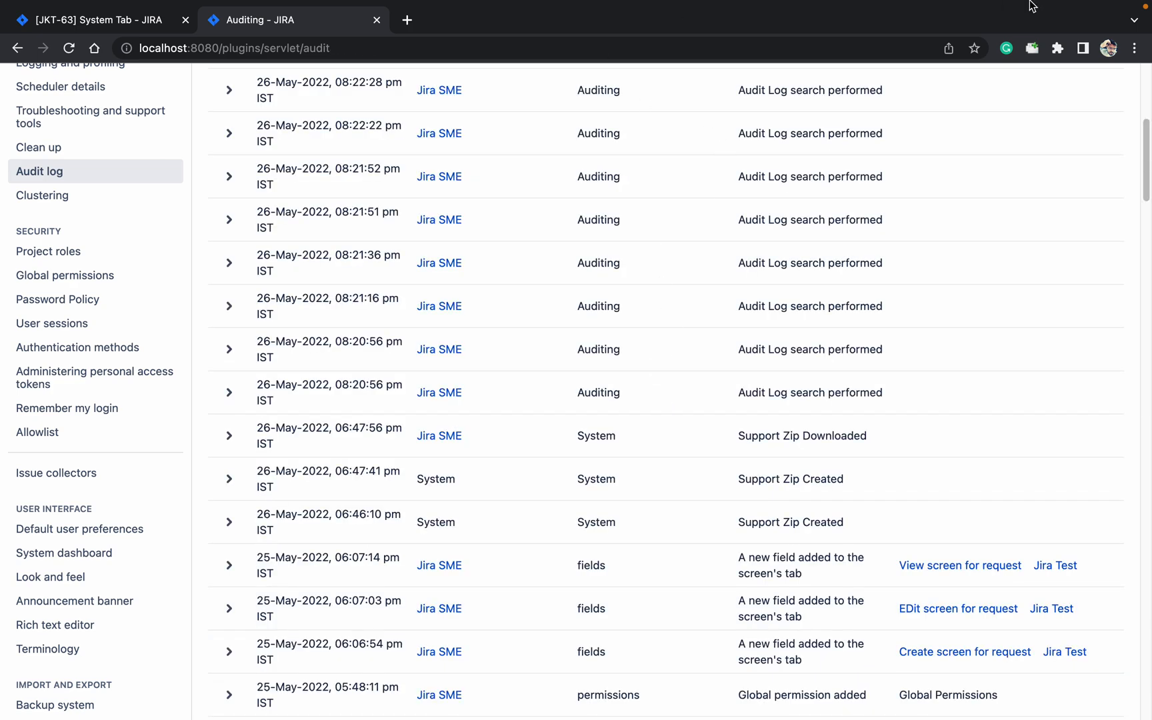